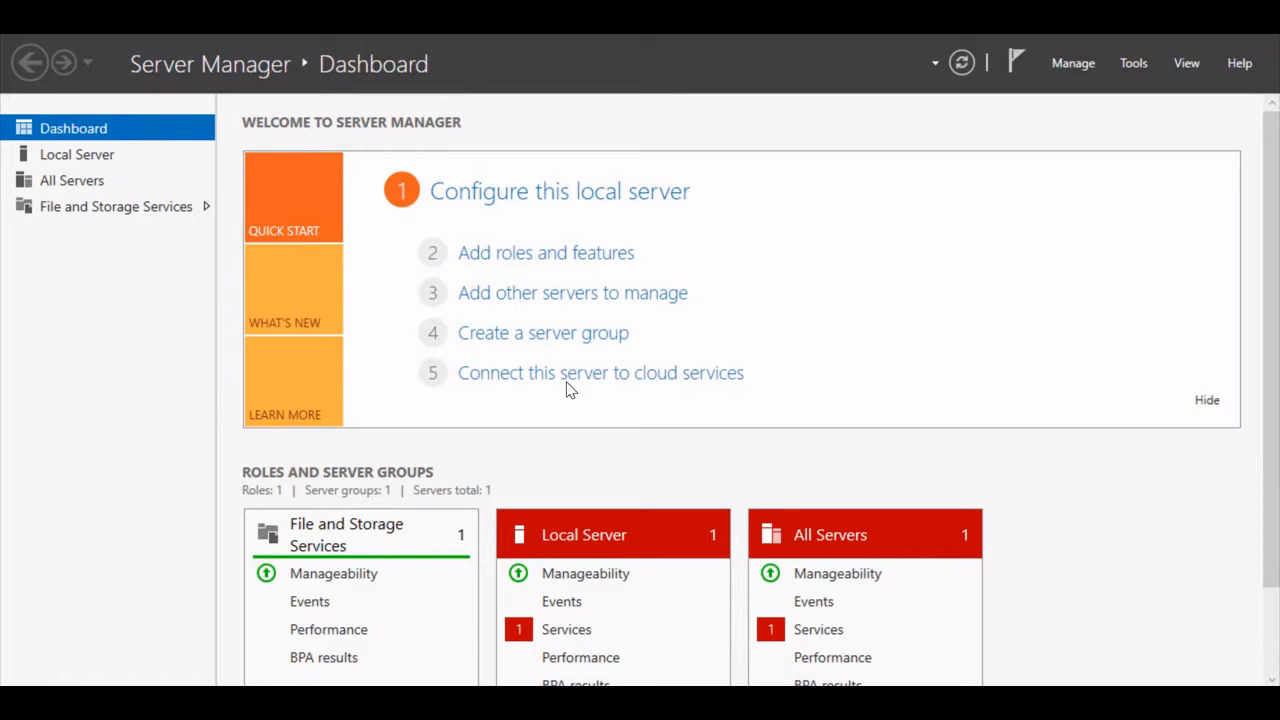
mouse_move(807, 335)
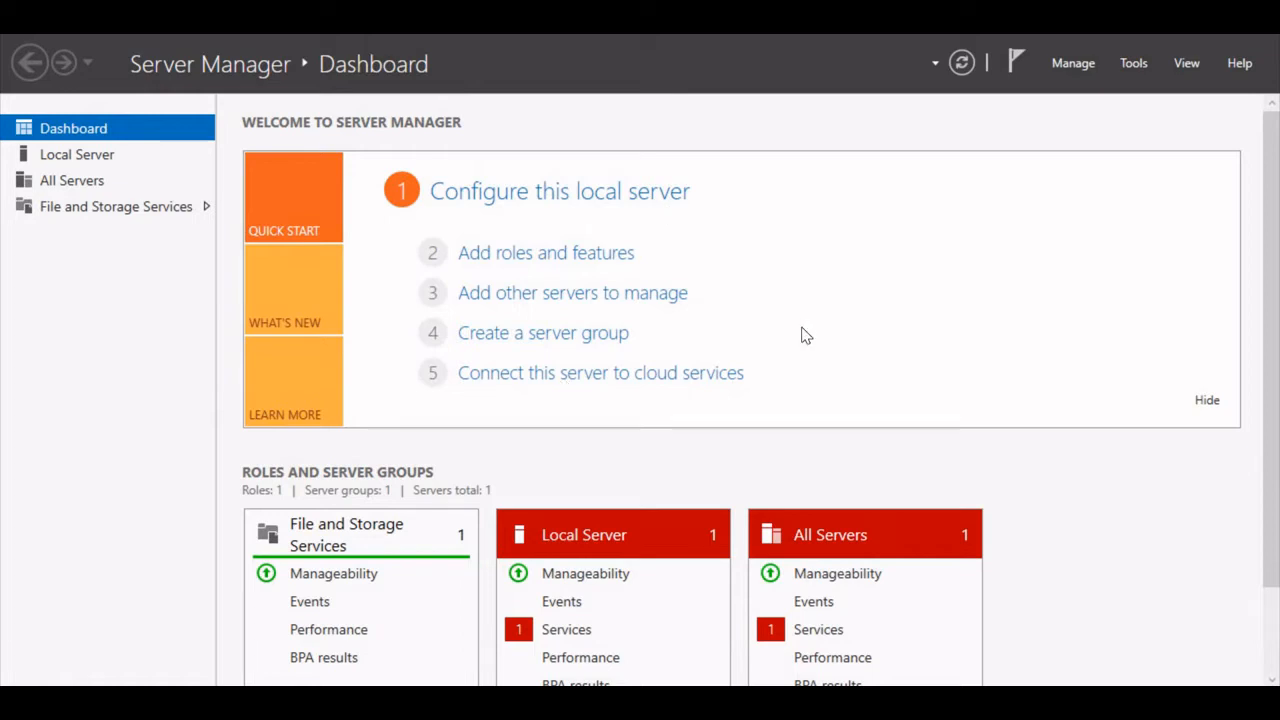
mouse_move(283, 80)
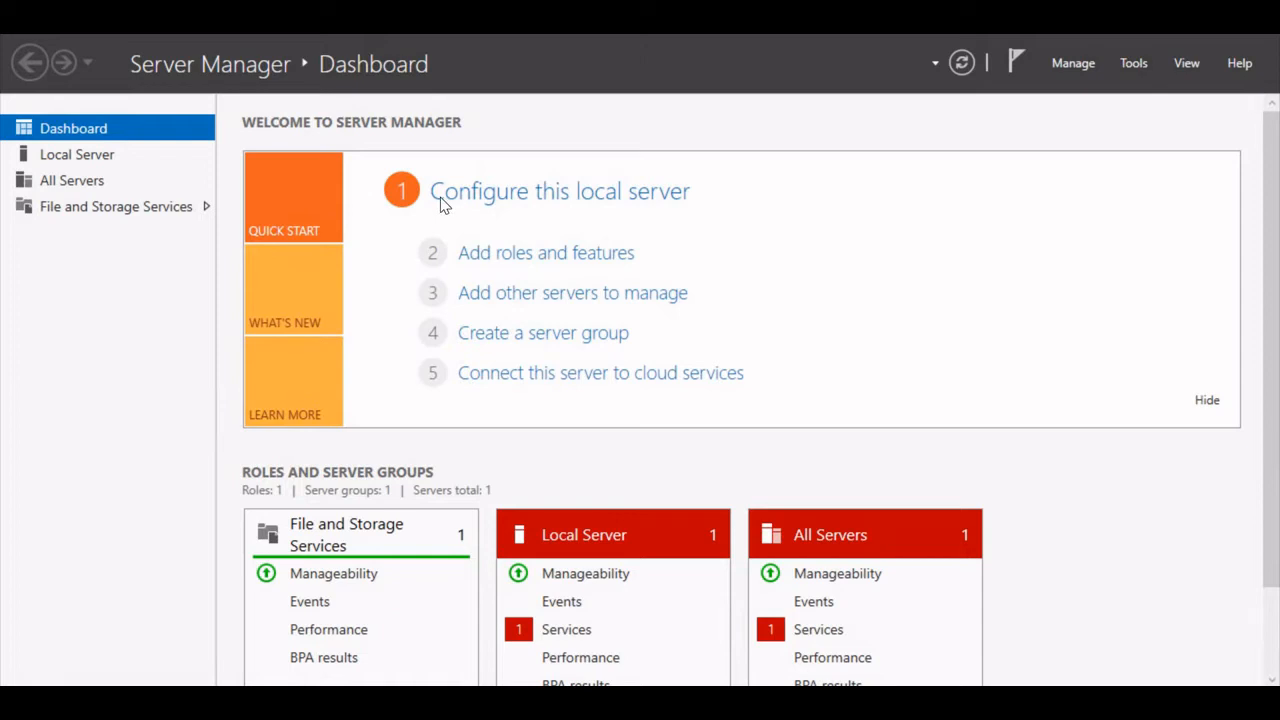
mouse_move(590, 210)
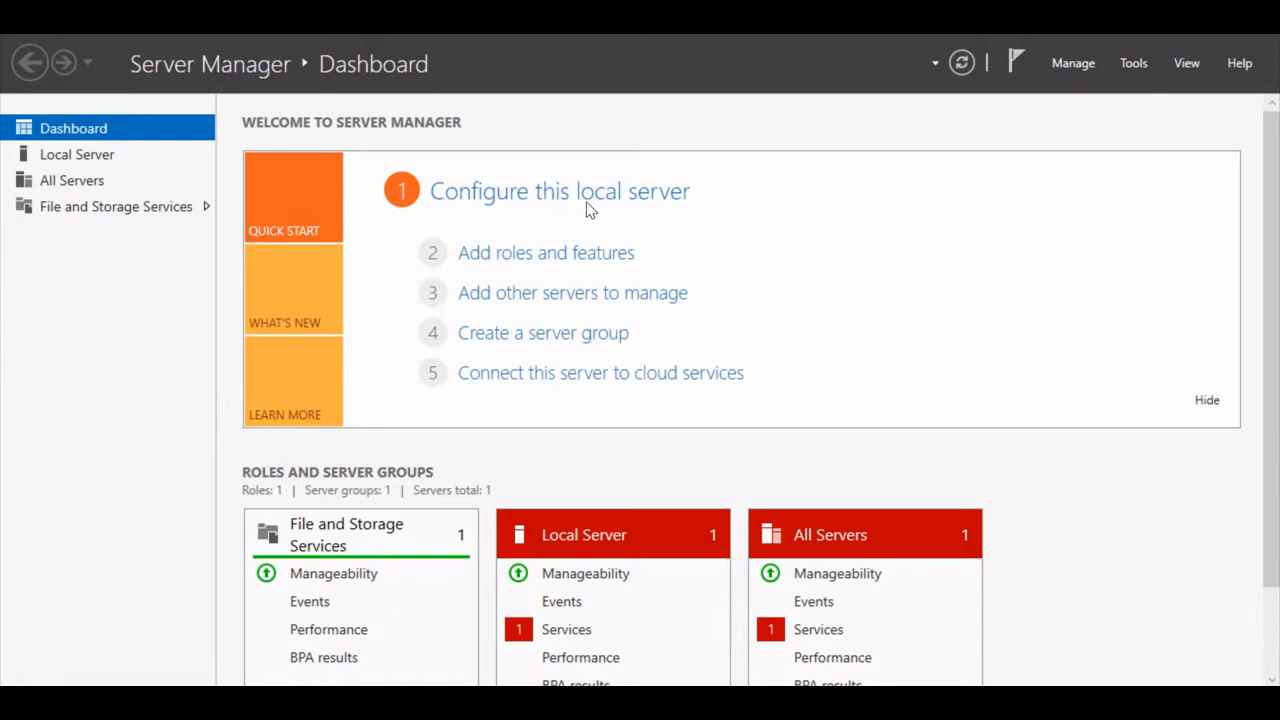
mouse_move(432, 258)
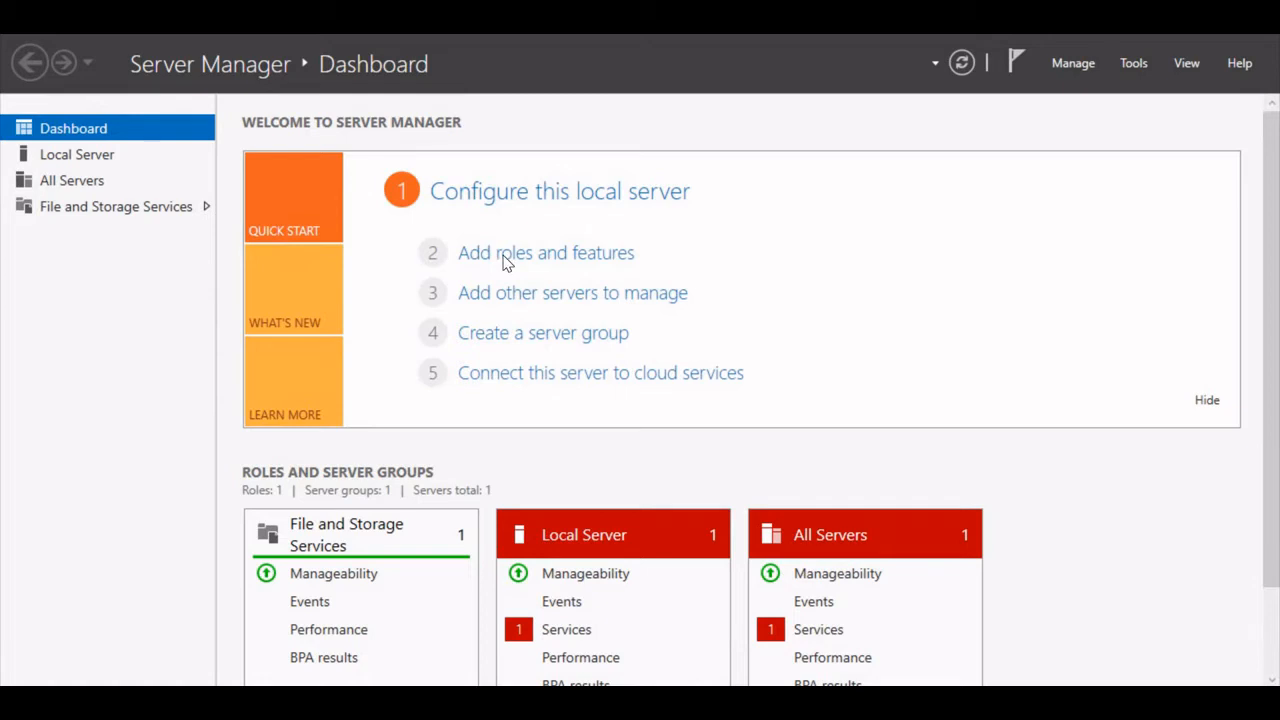
Step: Start Add Roles and Features with role-based installation targeting the local Windows Server 2016 host
click(546, 252)
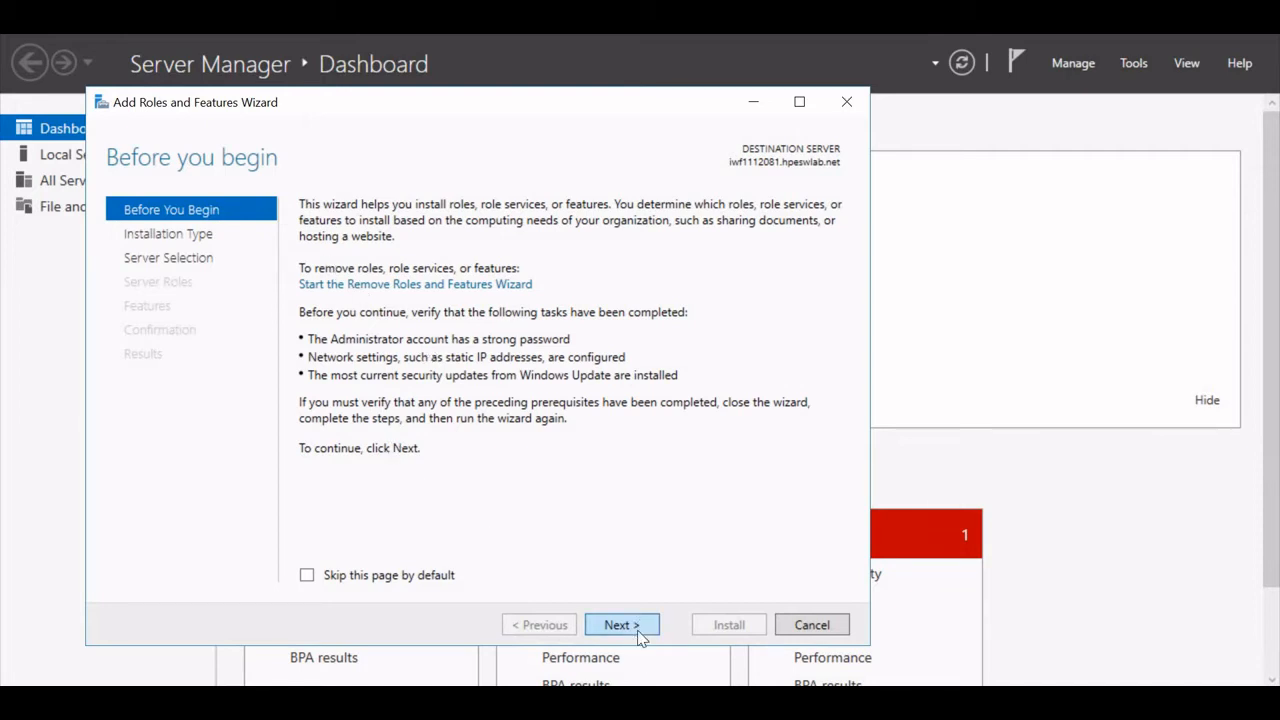
click(621, 624)
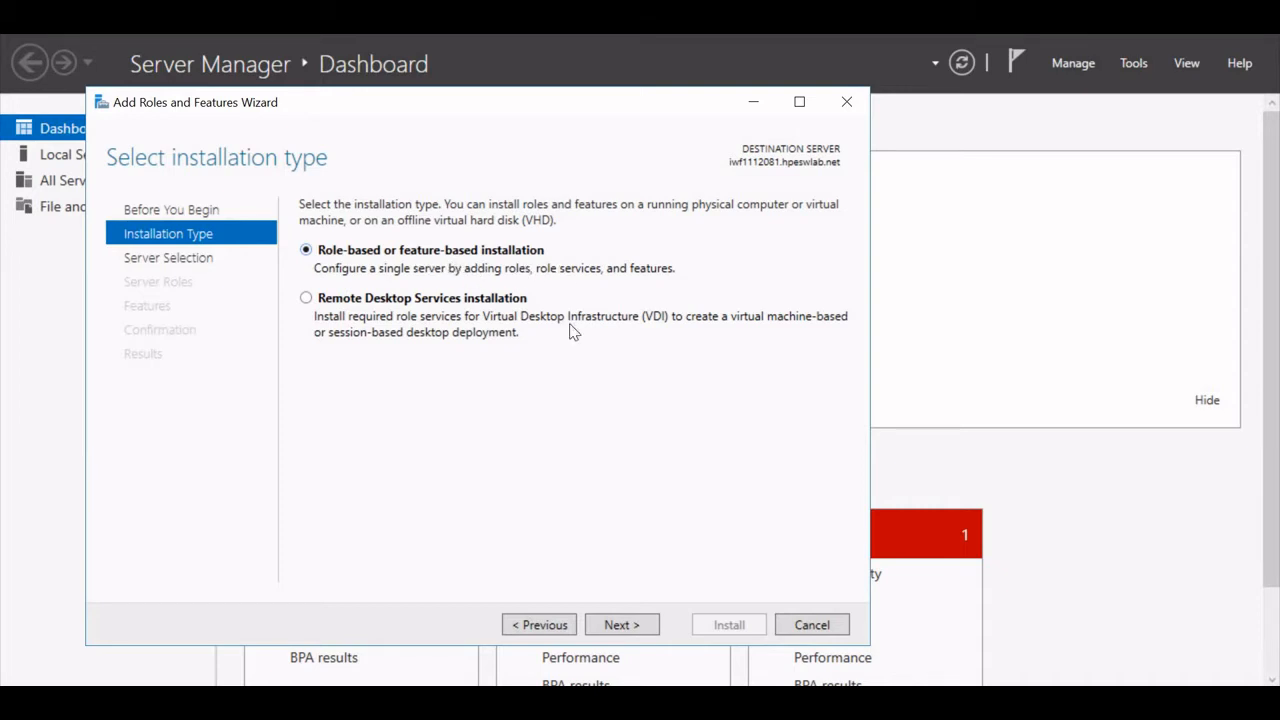
mouse_move(621, 624)
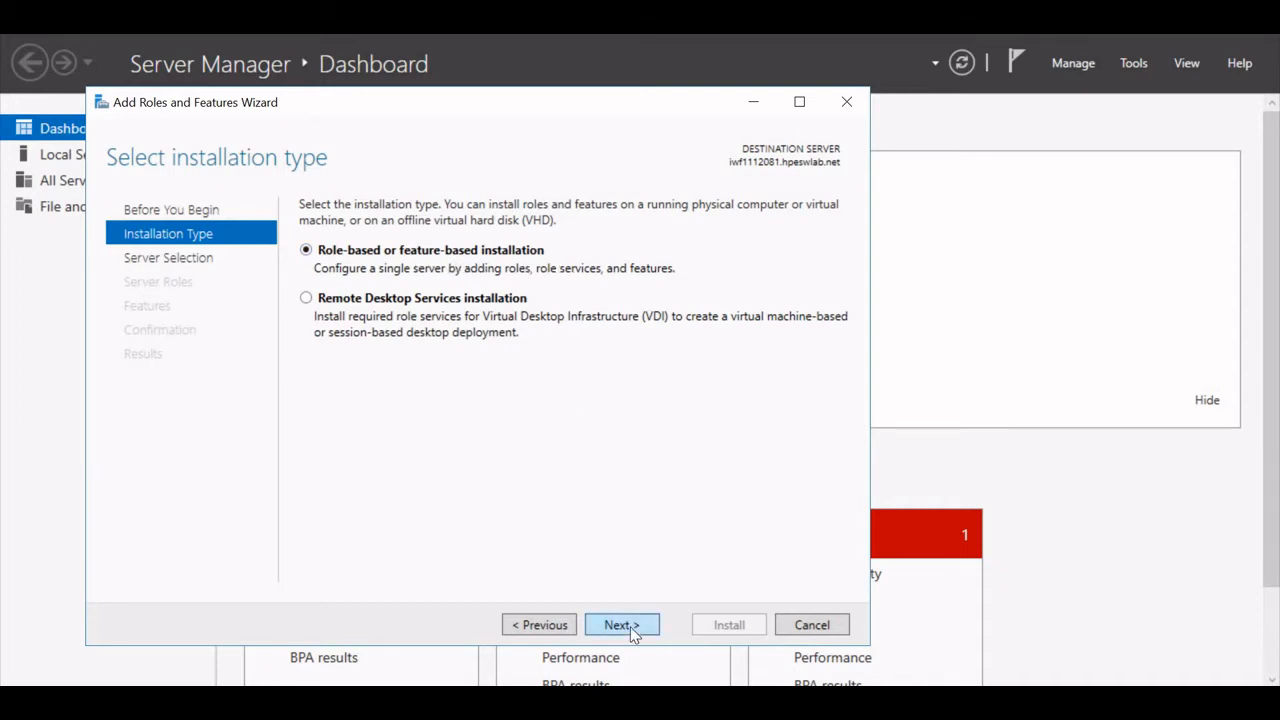
click(621, 624)
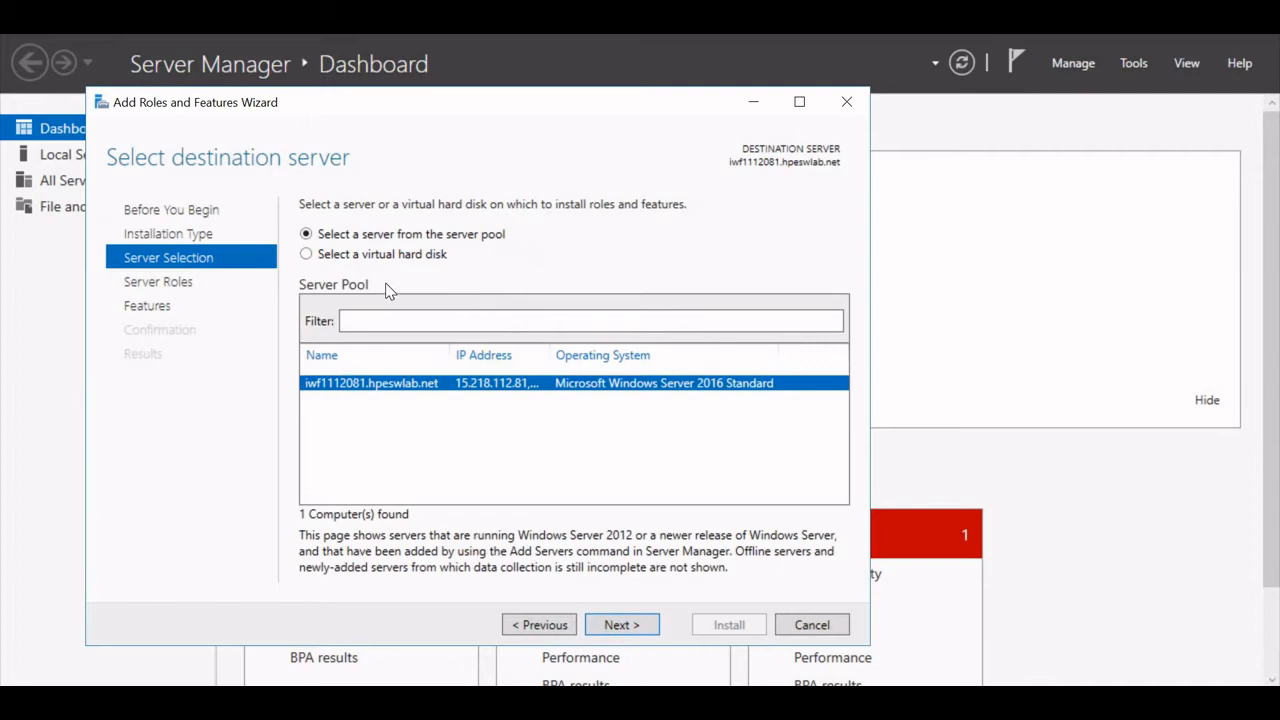
mouse_move(490, 250)
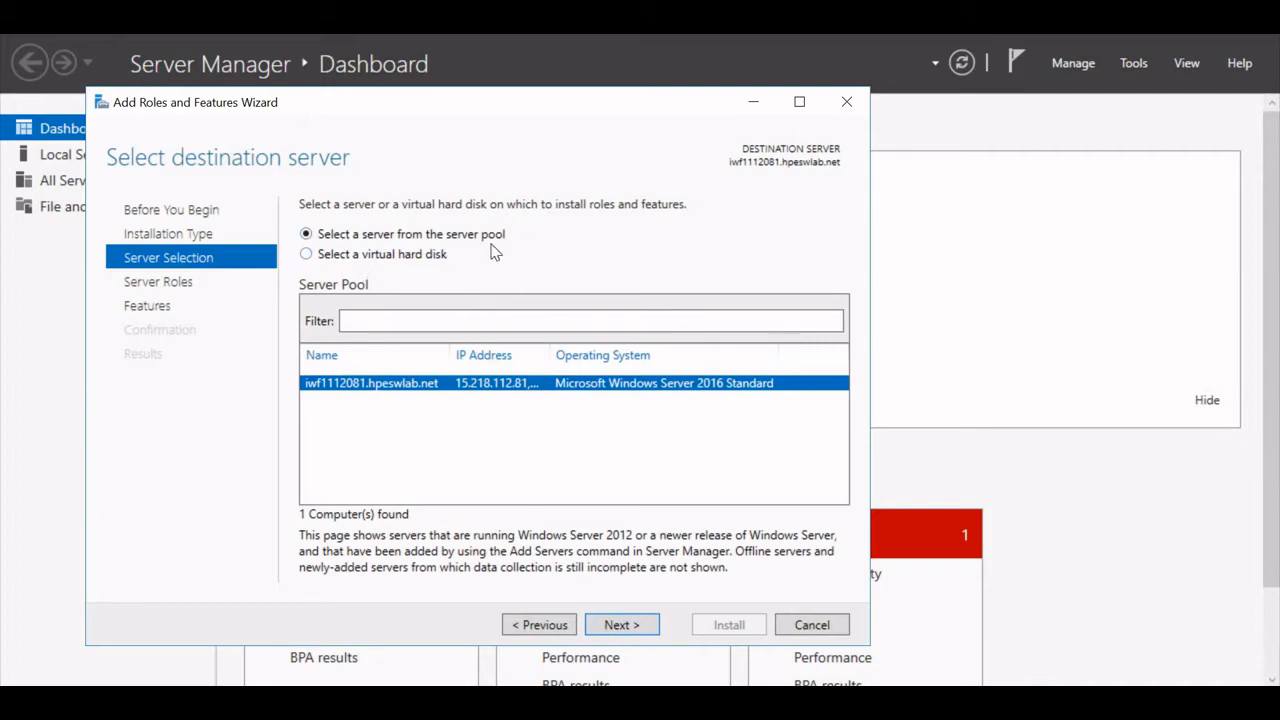
mouse_move(407, 401)
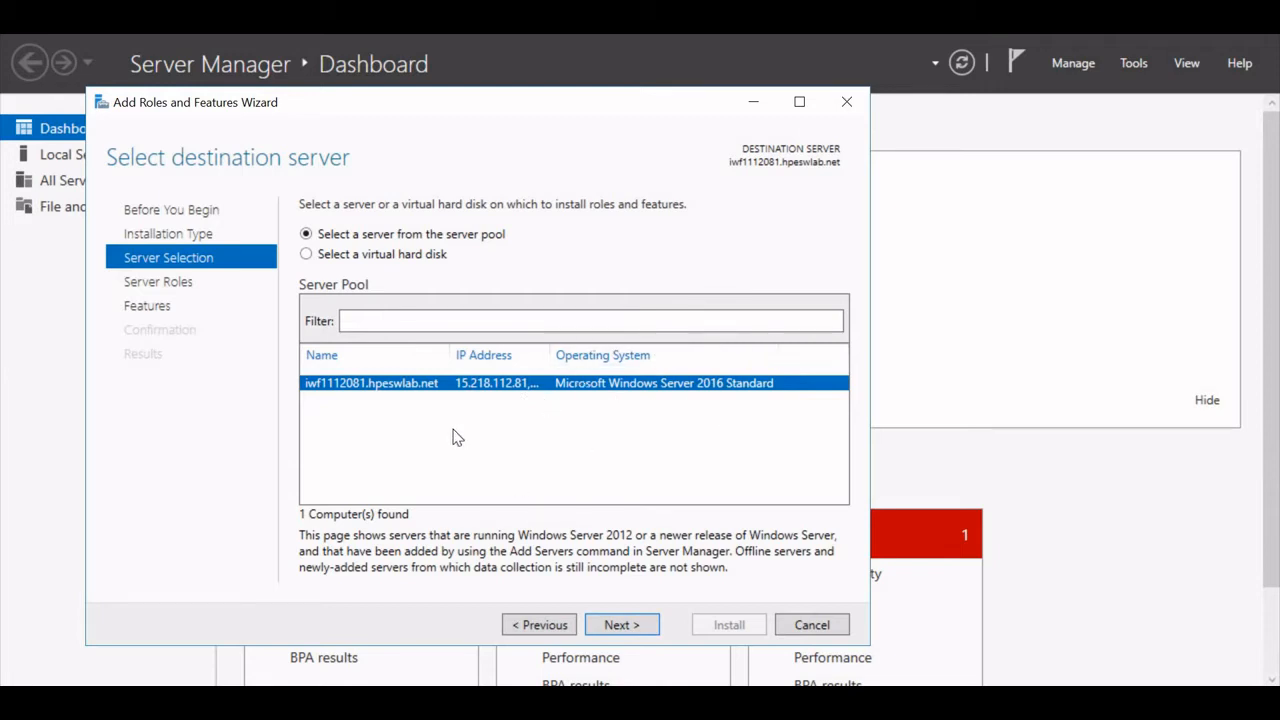
mouse_move(565, 540)
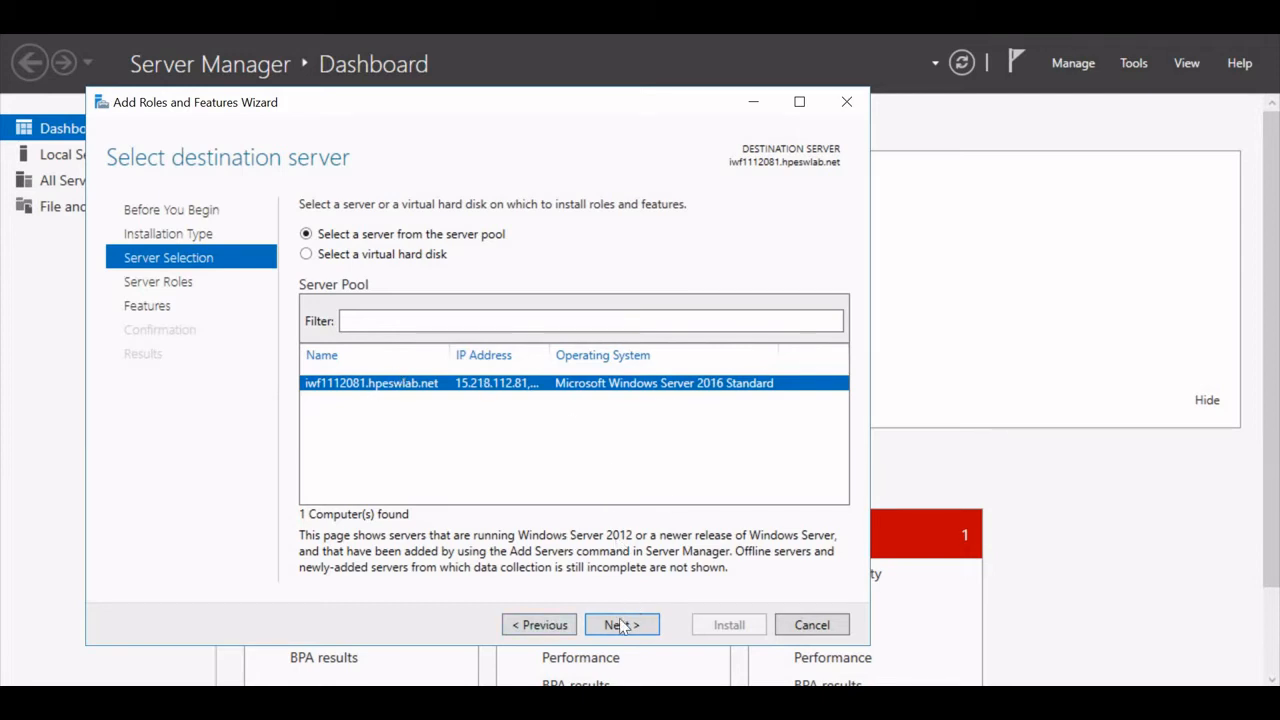
click(621, 624)
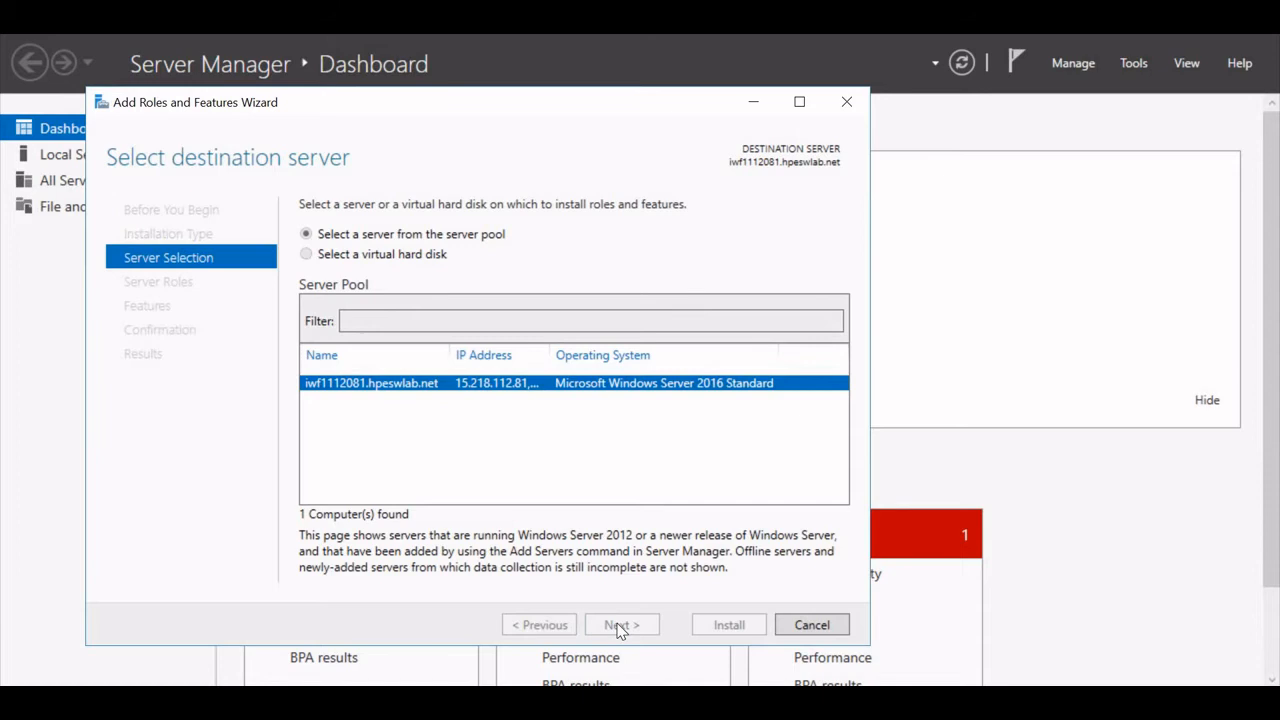
Step: Tick the Hyper-V server role and add its required management tools
click(621, 624)
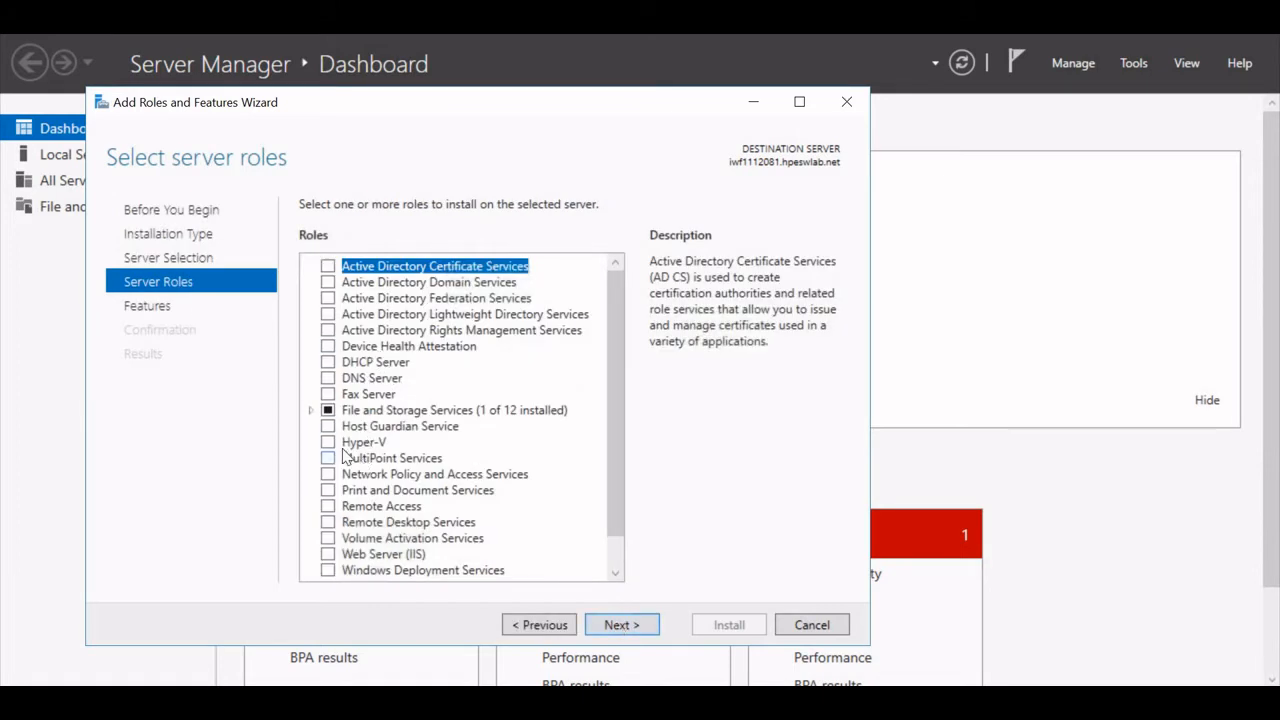
mouse_move(335, 495)
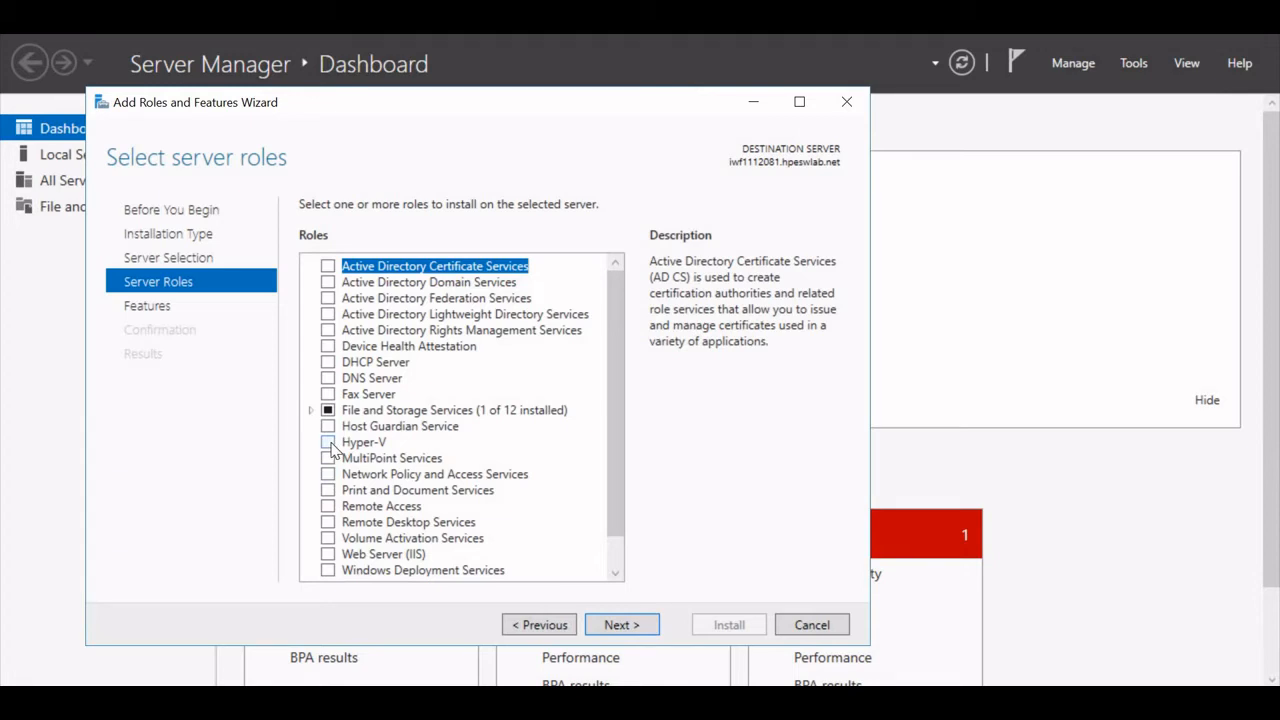
click(364, 442)
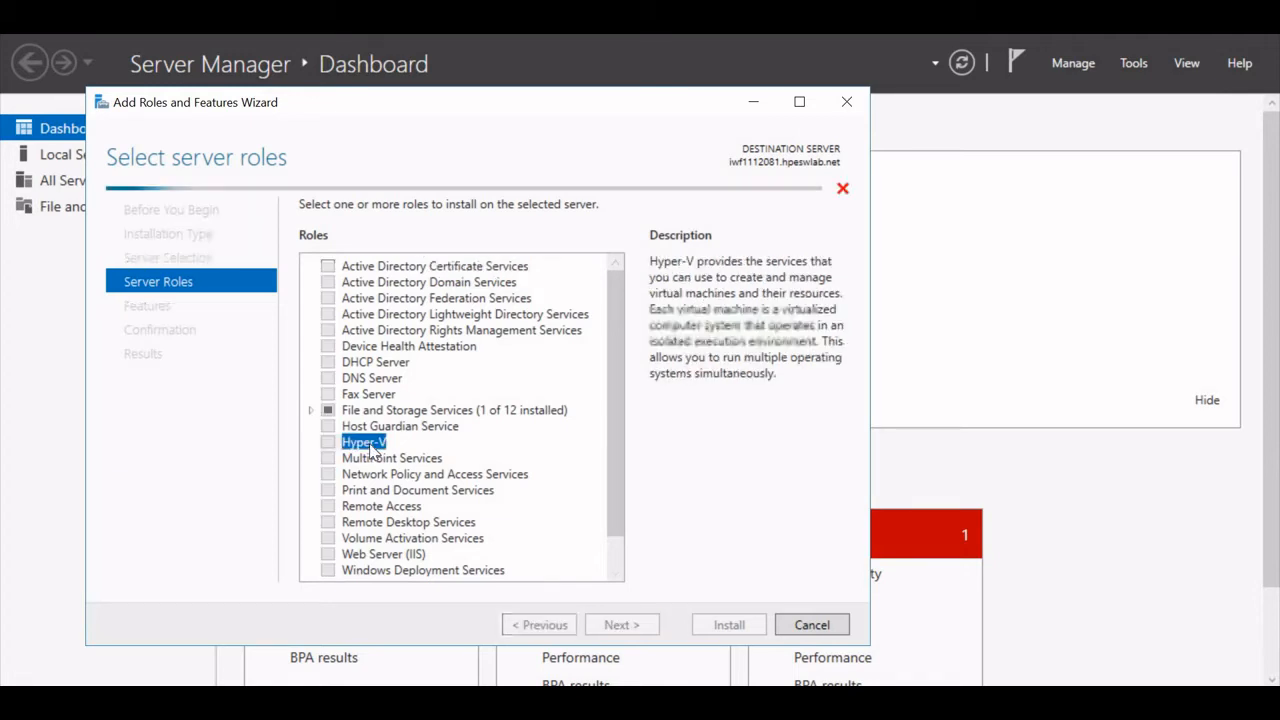
click(328, 442)
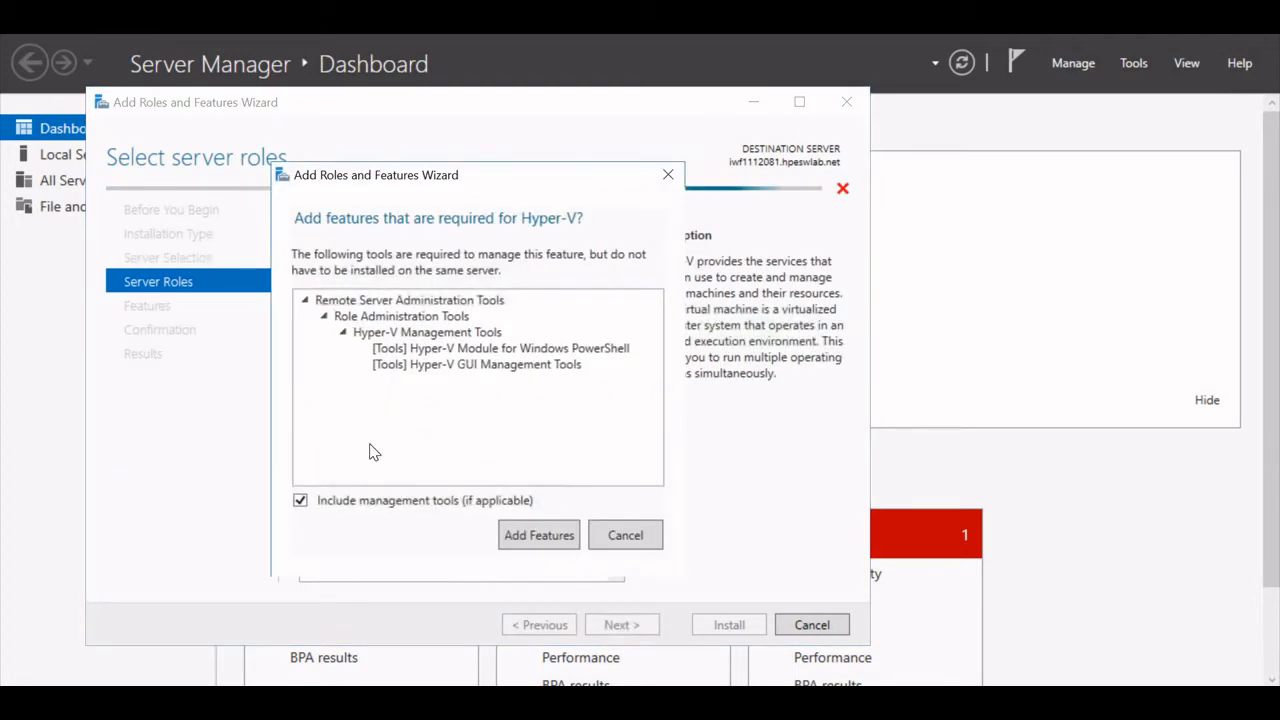
mouse_move(310, 237)
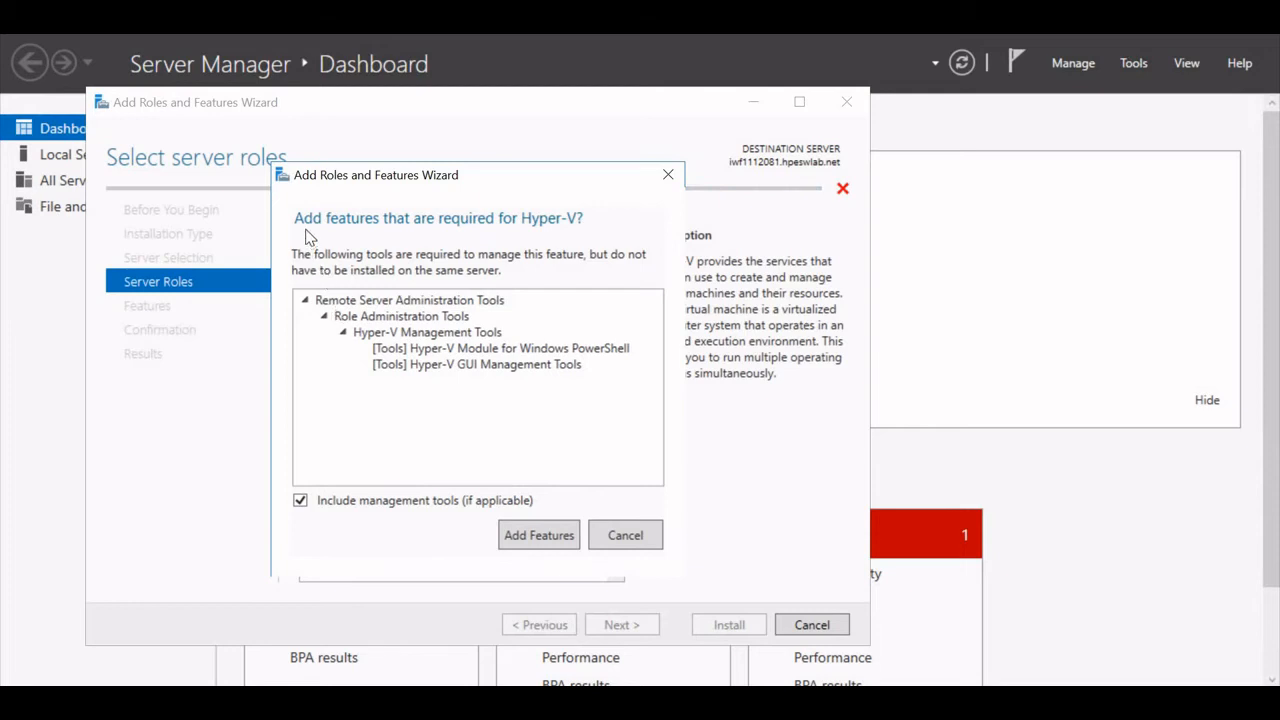
mouse_move(368, 237)
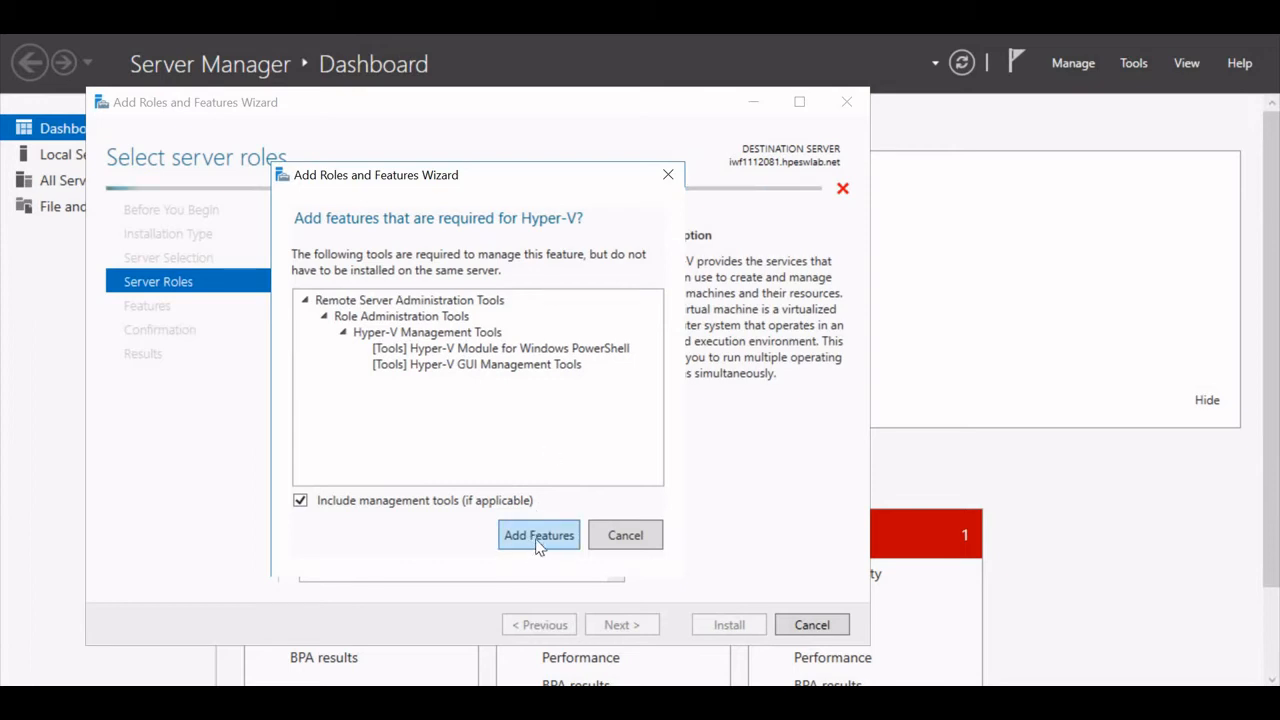
click(538, 535)
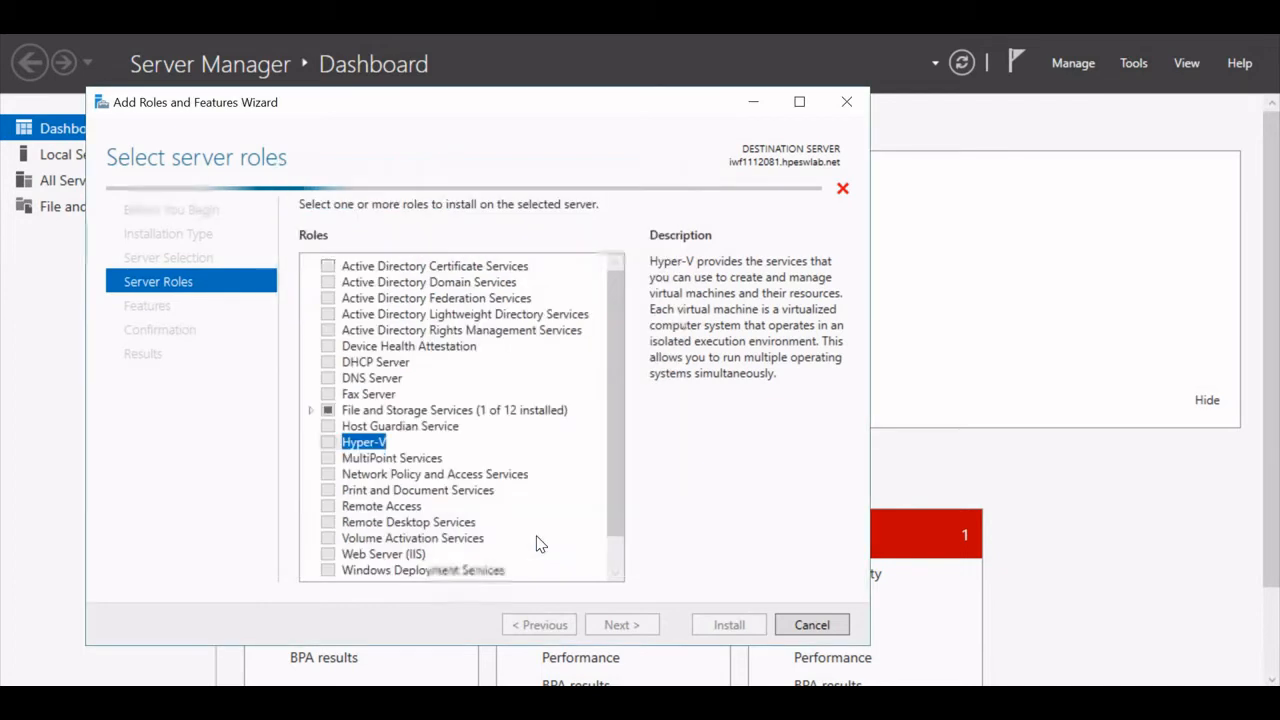
click(328, 442)
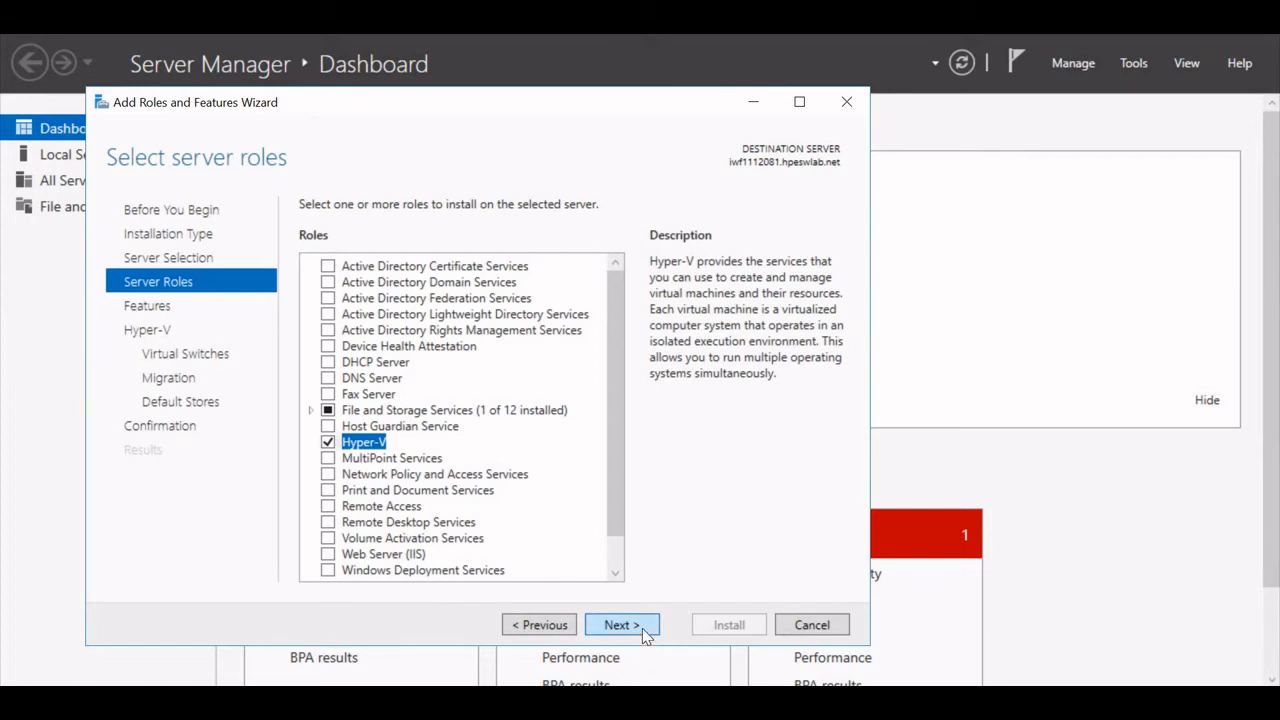
Step: Skip the Features page without ticking extras and reach the Hyper-V overview page
click(621, 624)
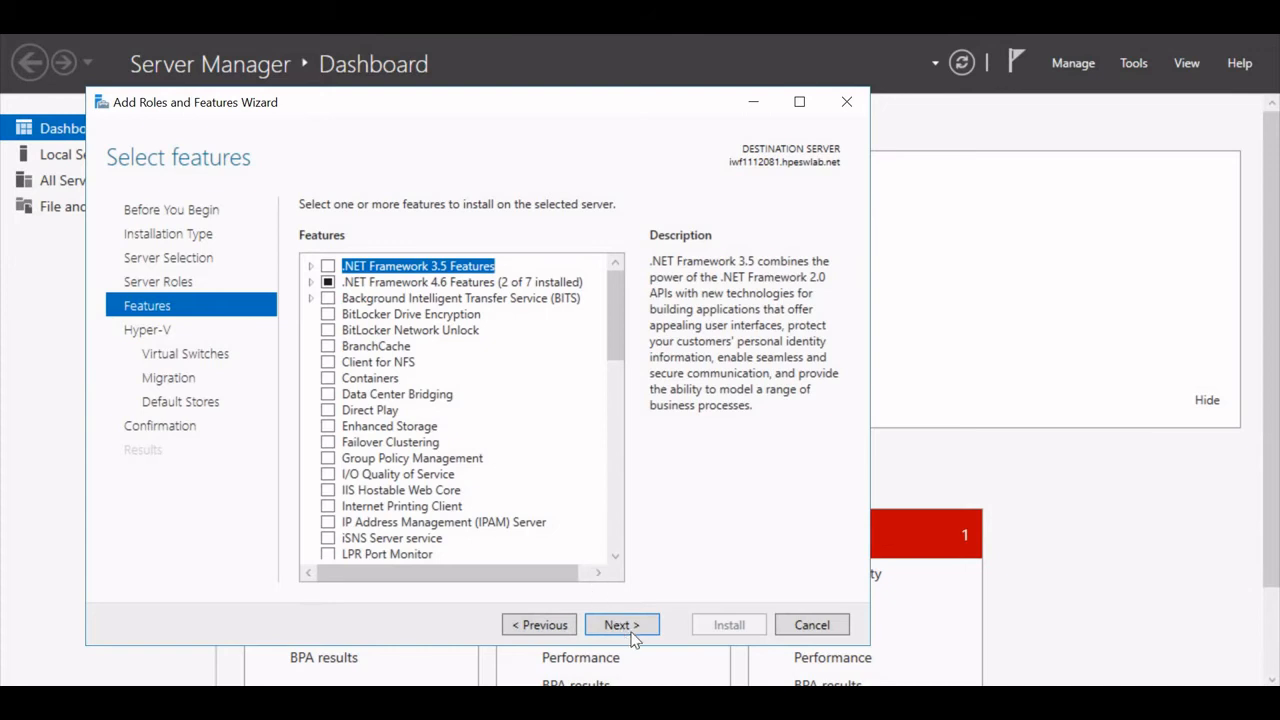
scroll(down, 3)
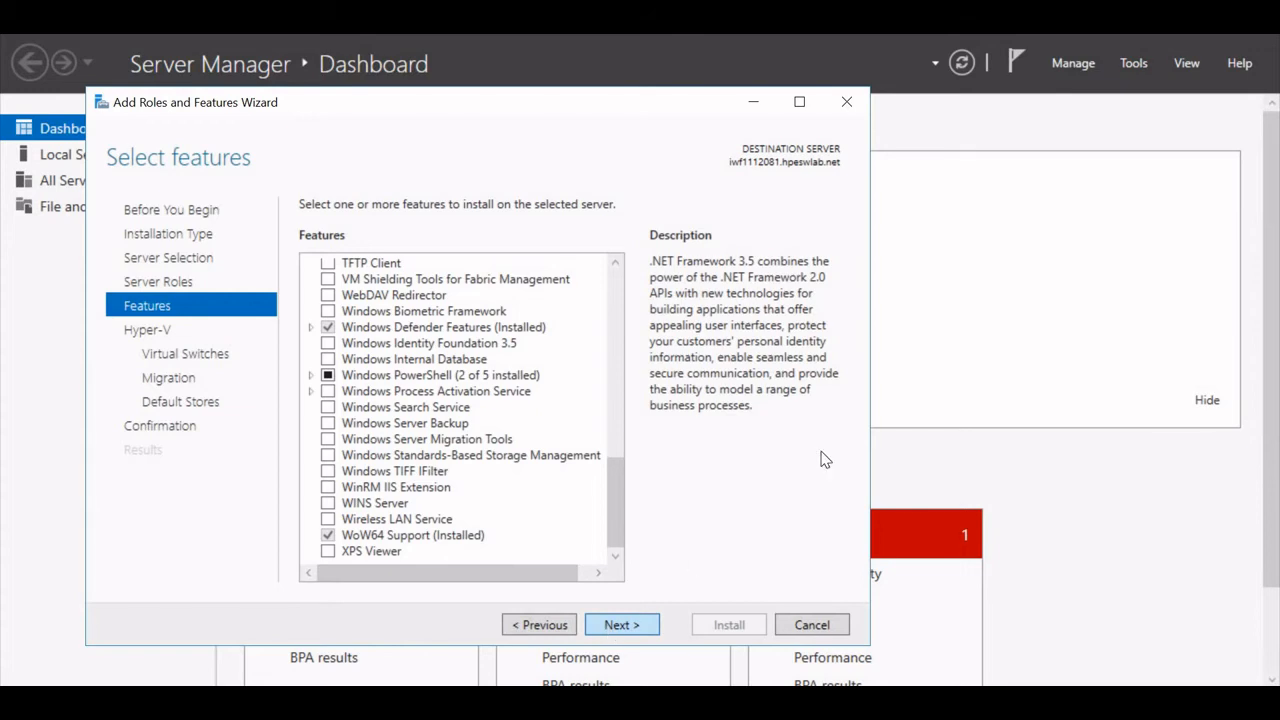
click(621, 624)
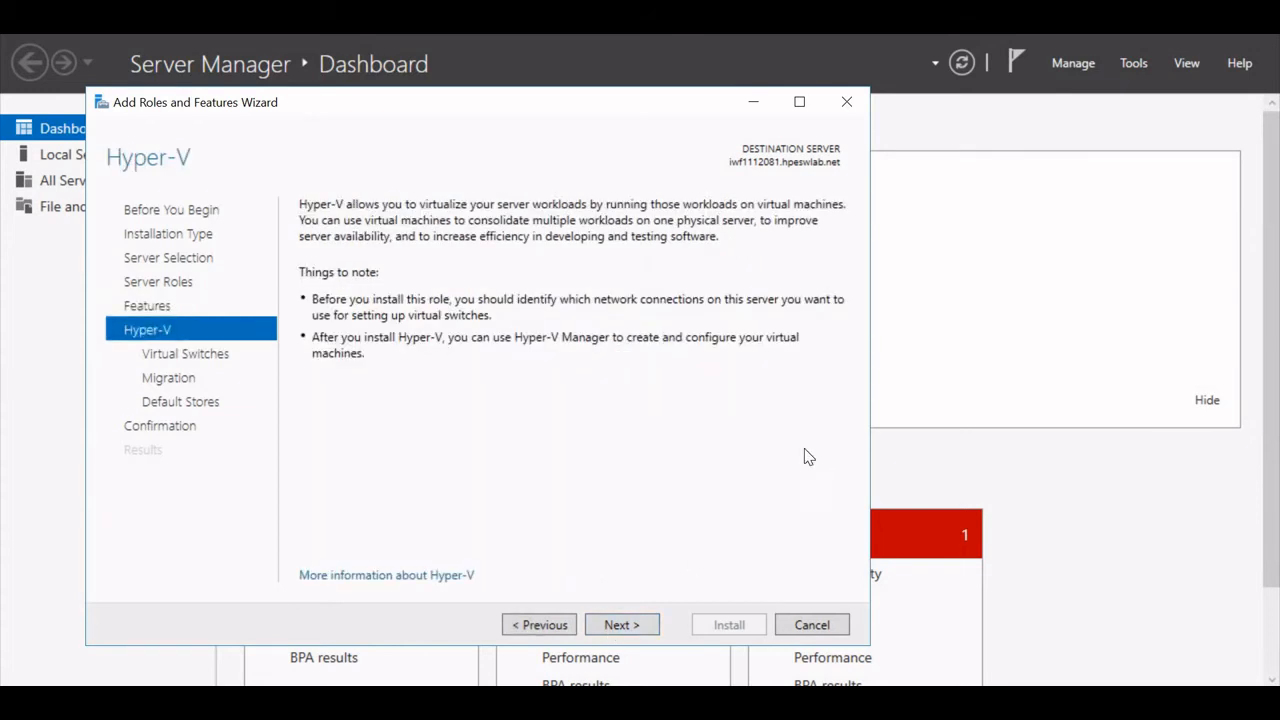
mouse_move(435, 412)
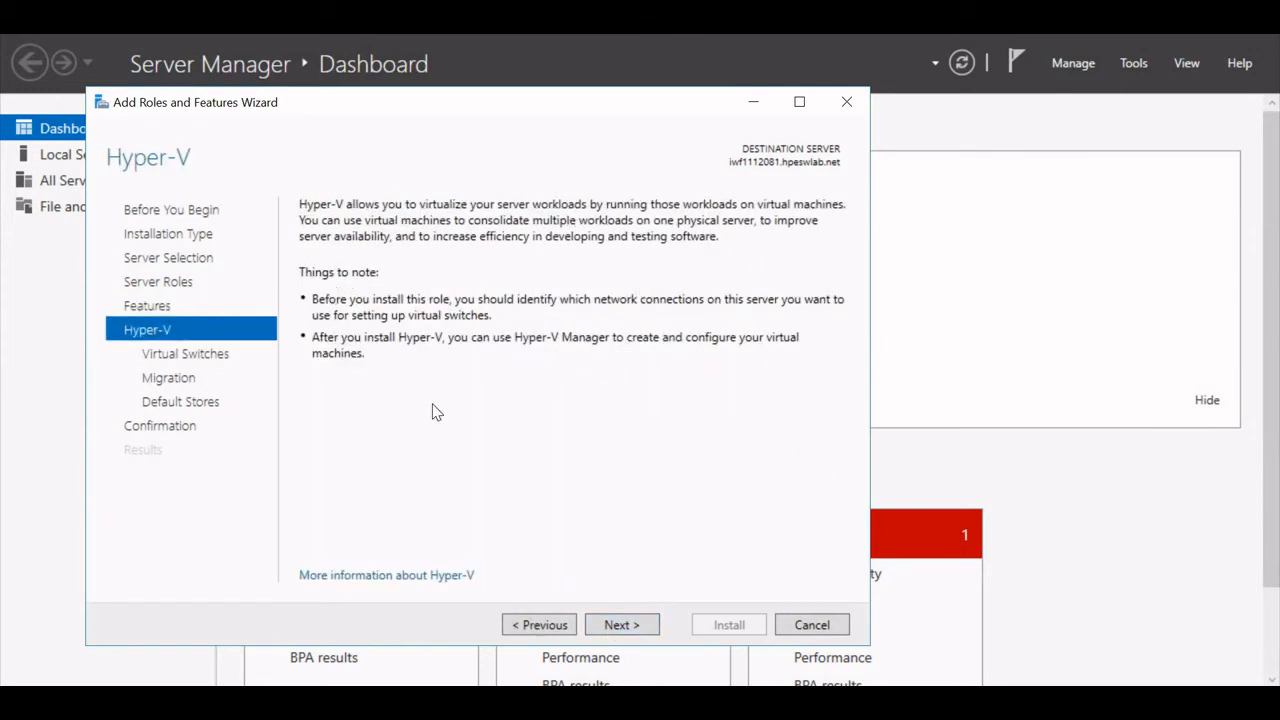
mouse_move(330, 296)
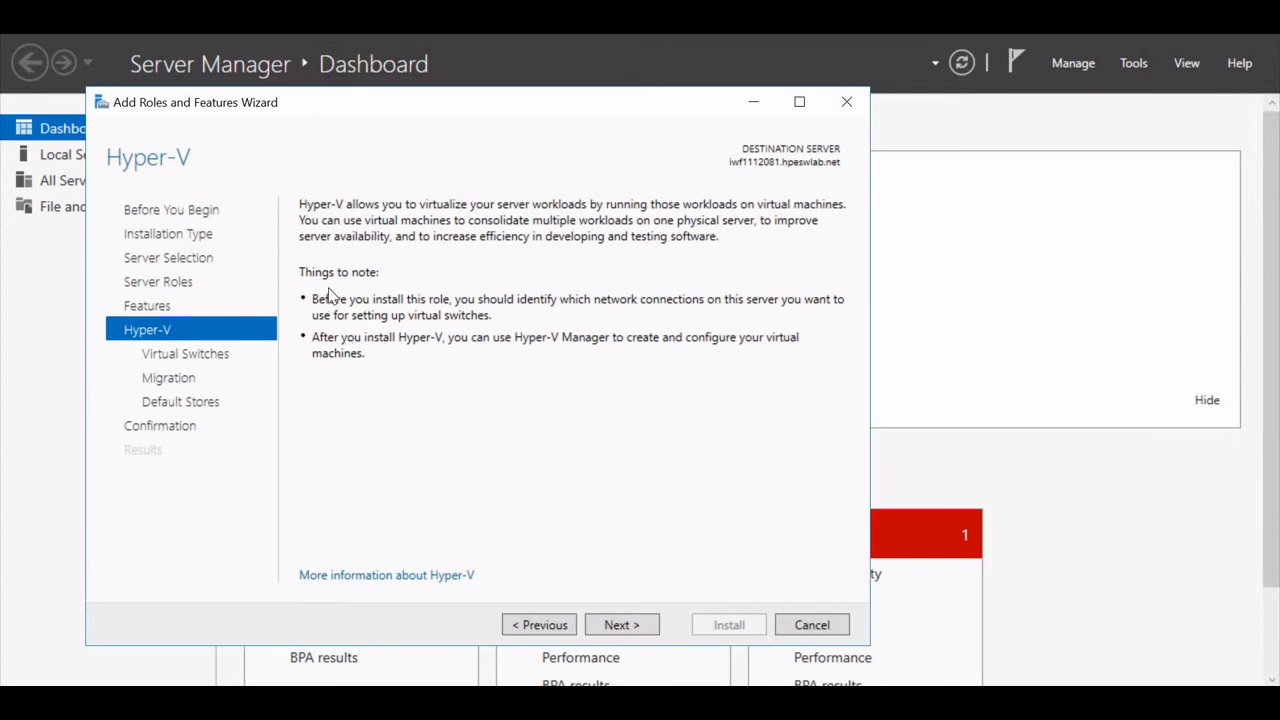
mouse_move(447, 312)
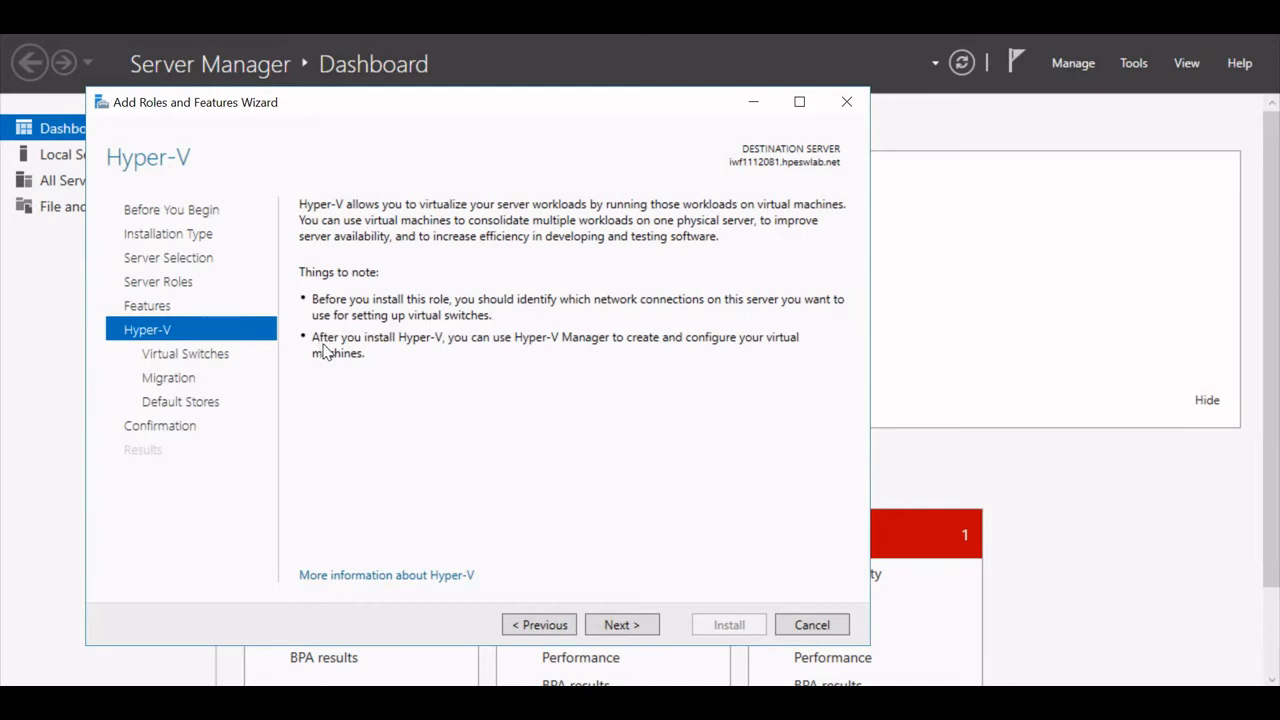
mouse_move(463, 348)
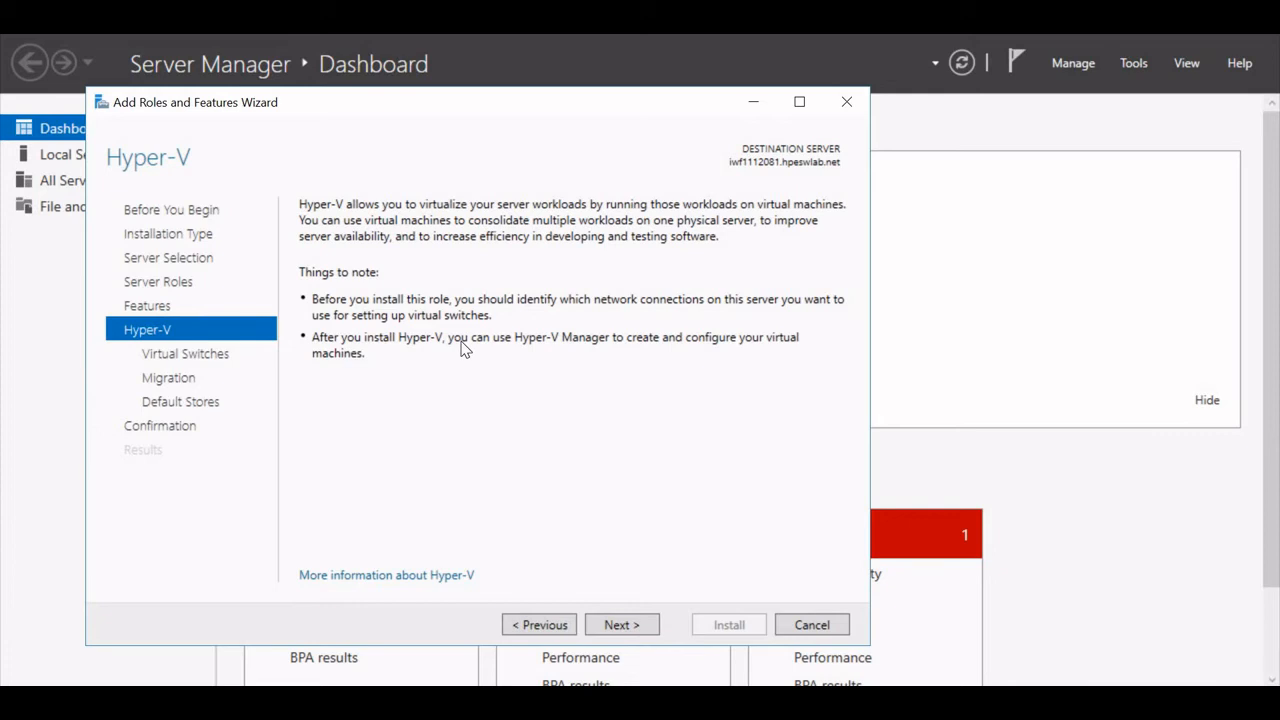
mouse_move(625, 355)
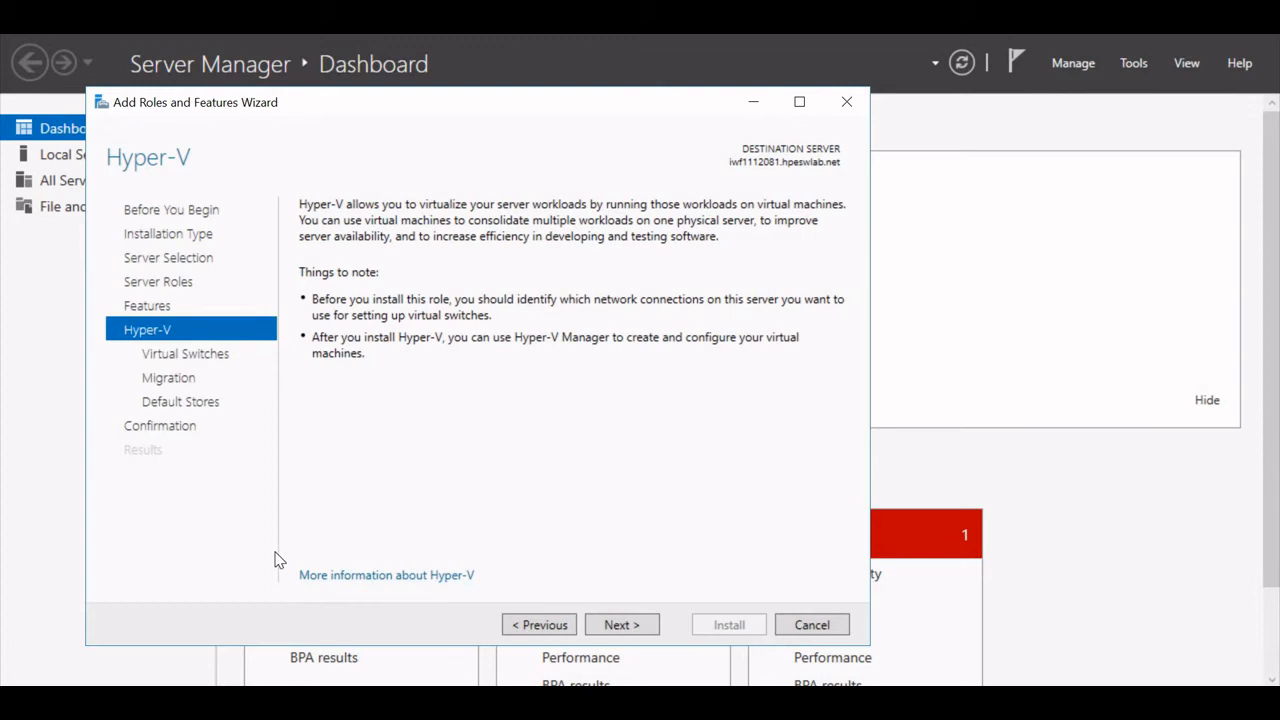
mouse_move(459, 612)
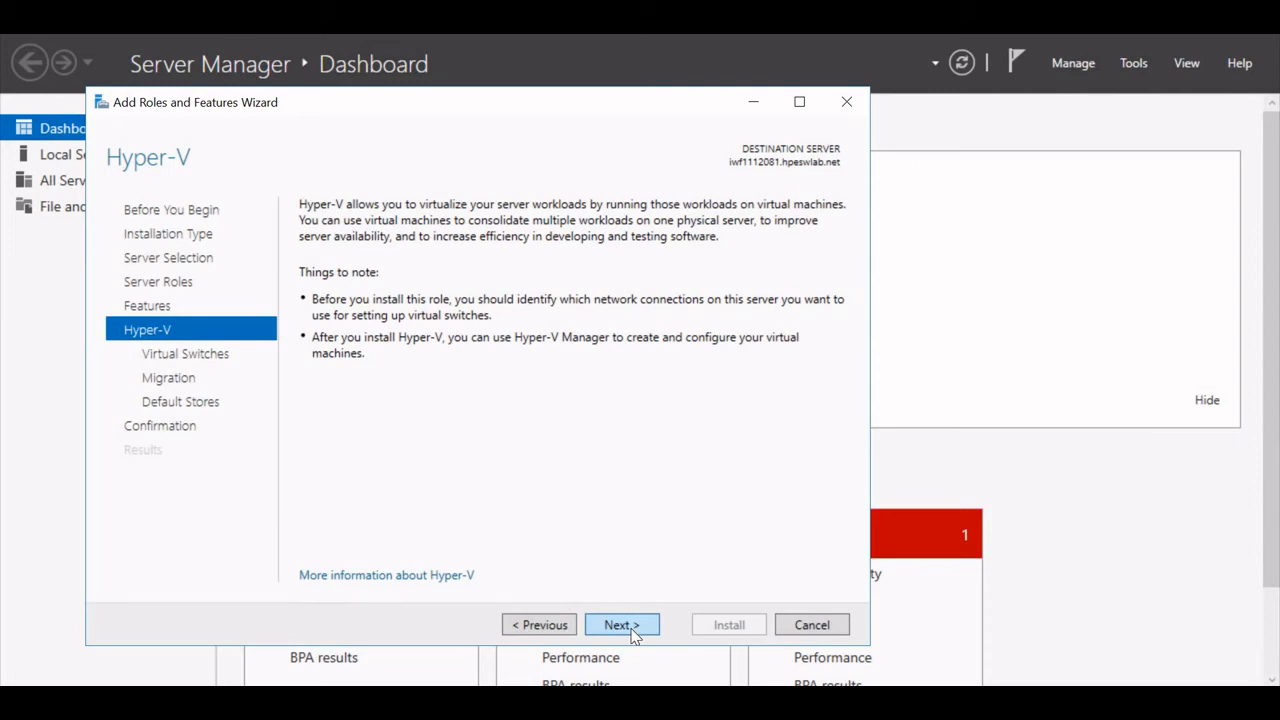
Step: Create a virtual switch on Ethernet 4 and leave live migration off
click(621, 624)
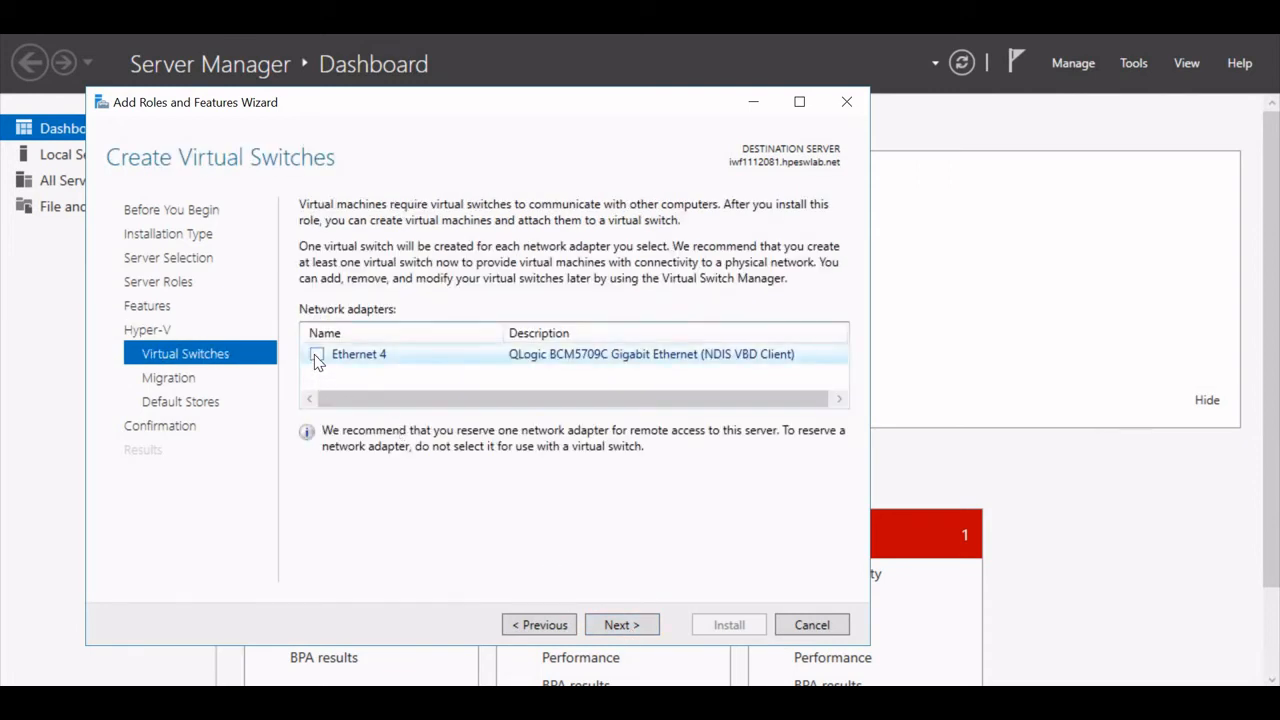
click(316, 354)
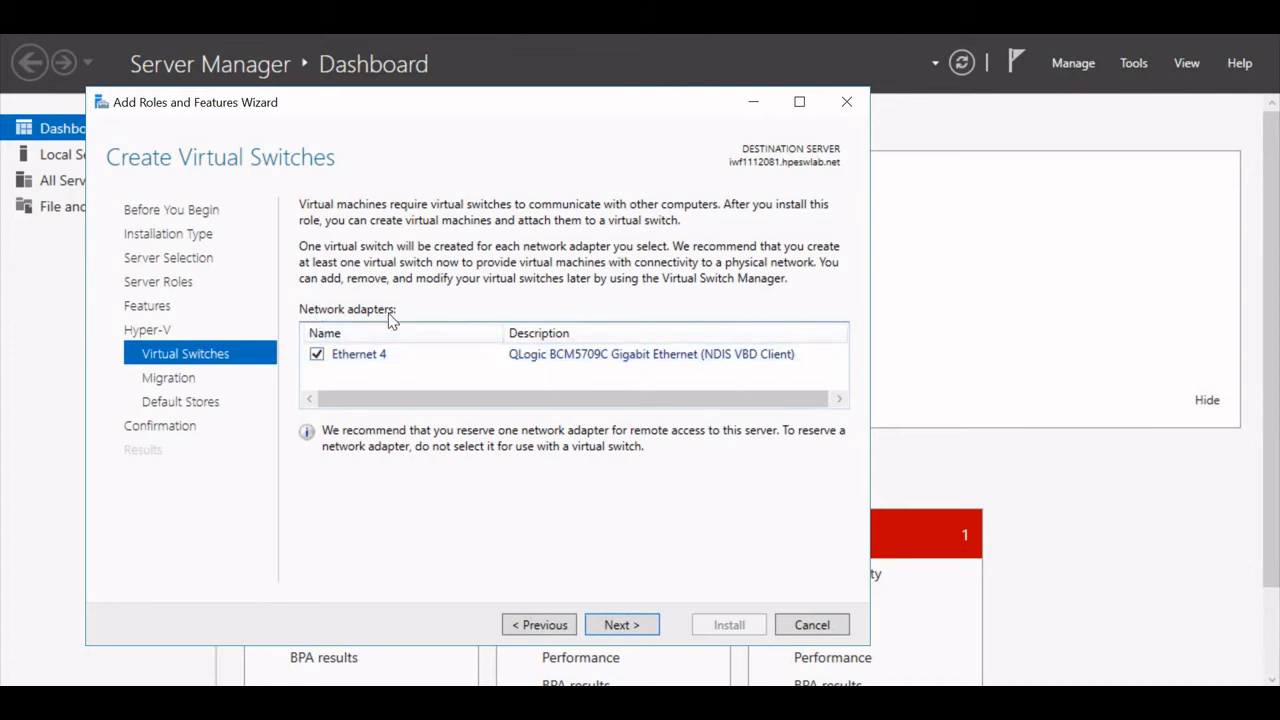
mouse_move(563, 278)
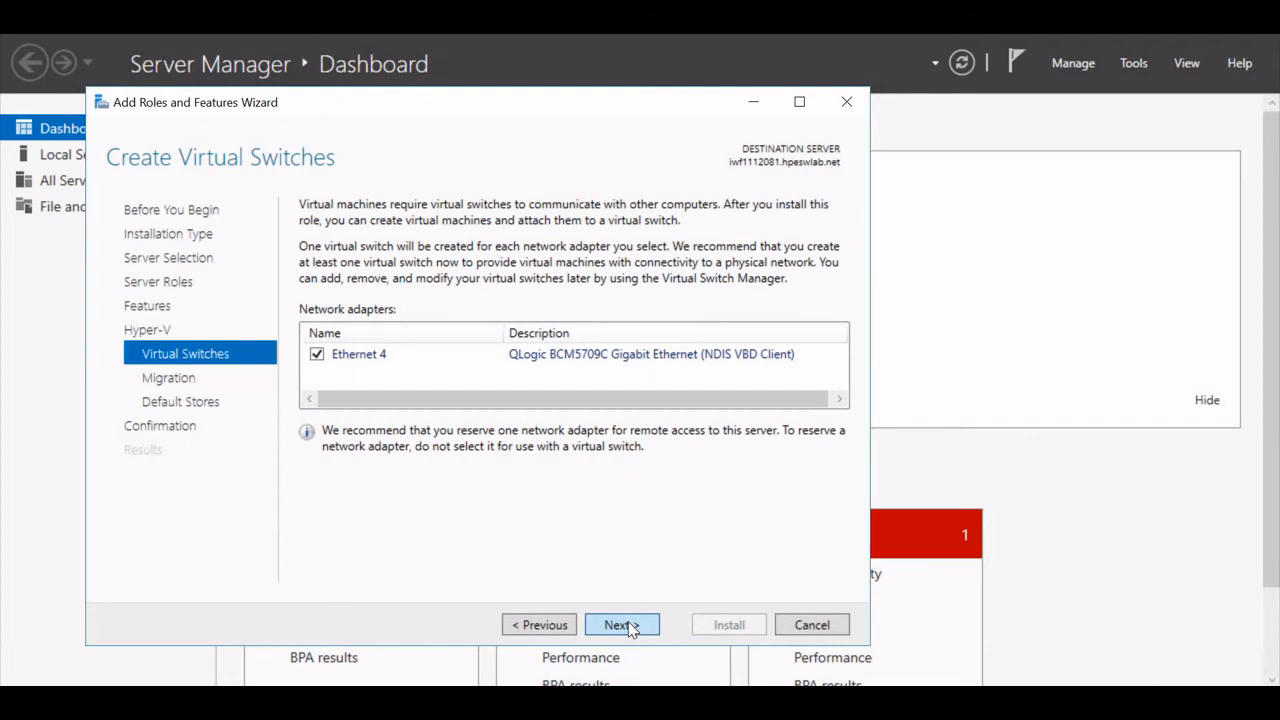
click(621, 624)
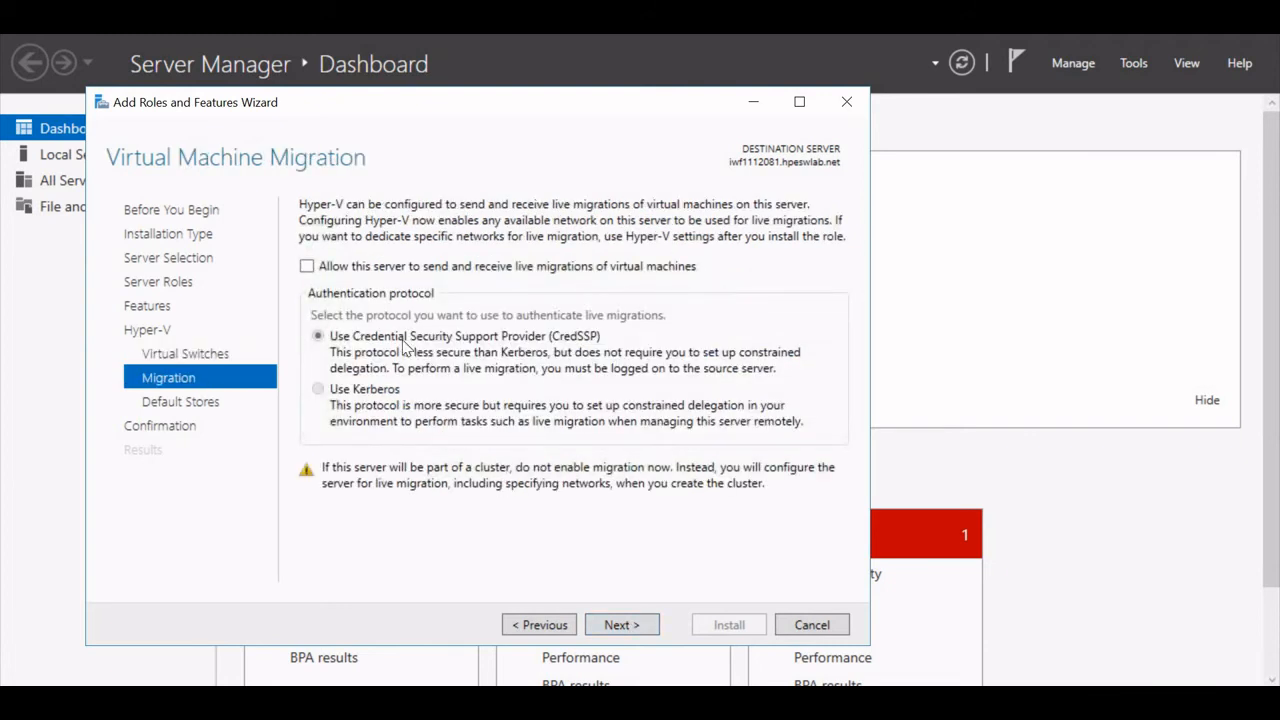
mouse_move(452, 393)
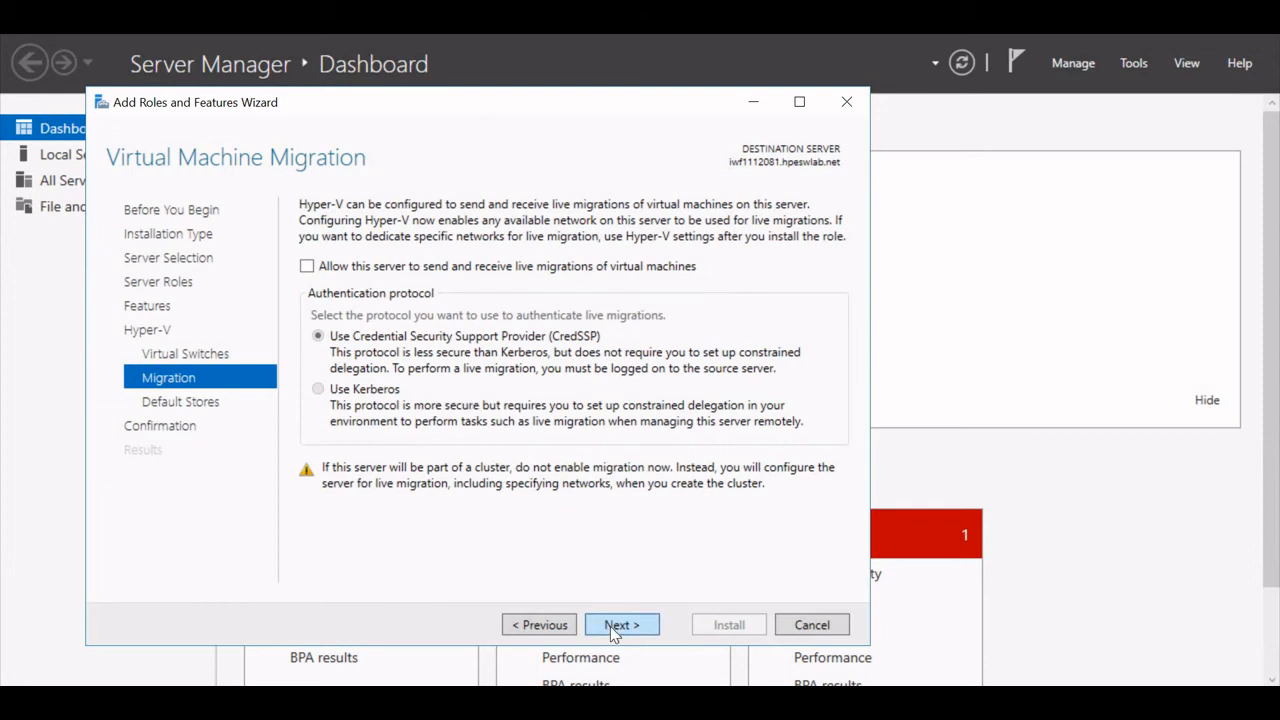
click(621, 624)
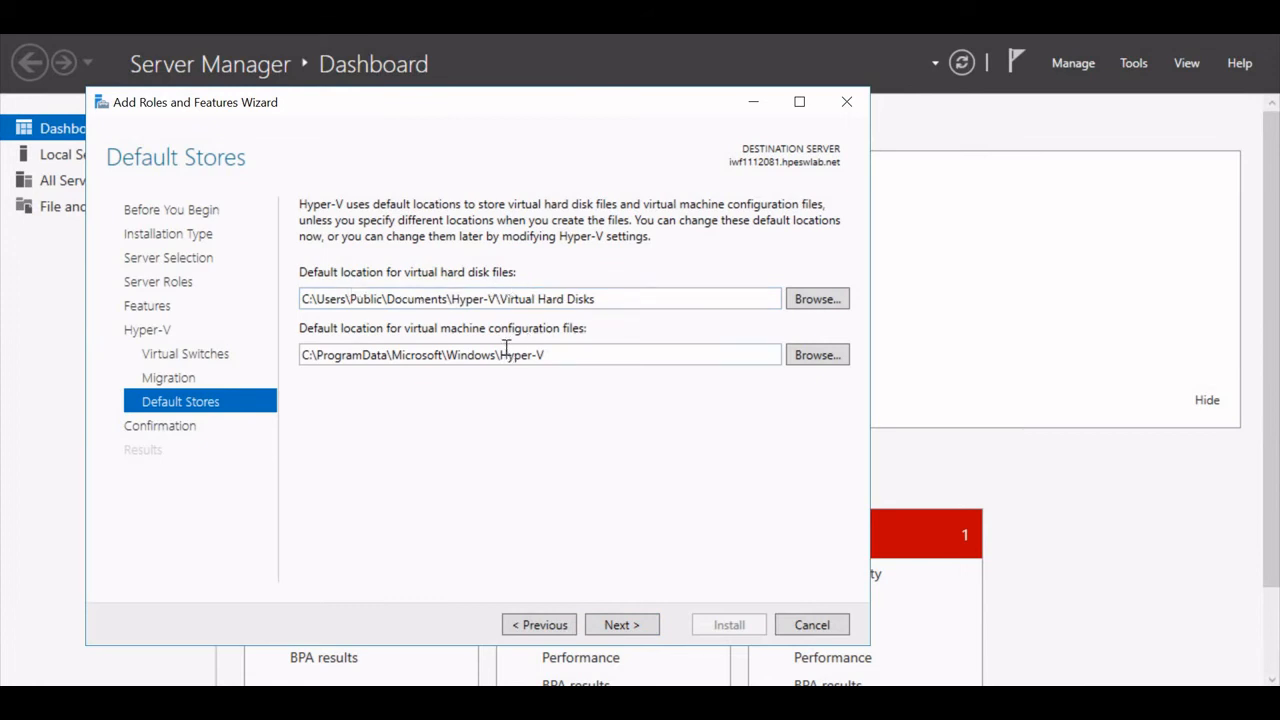
mouse_move(621, 624)
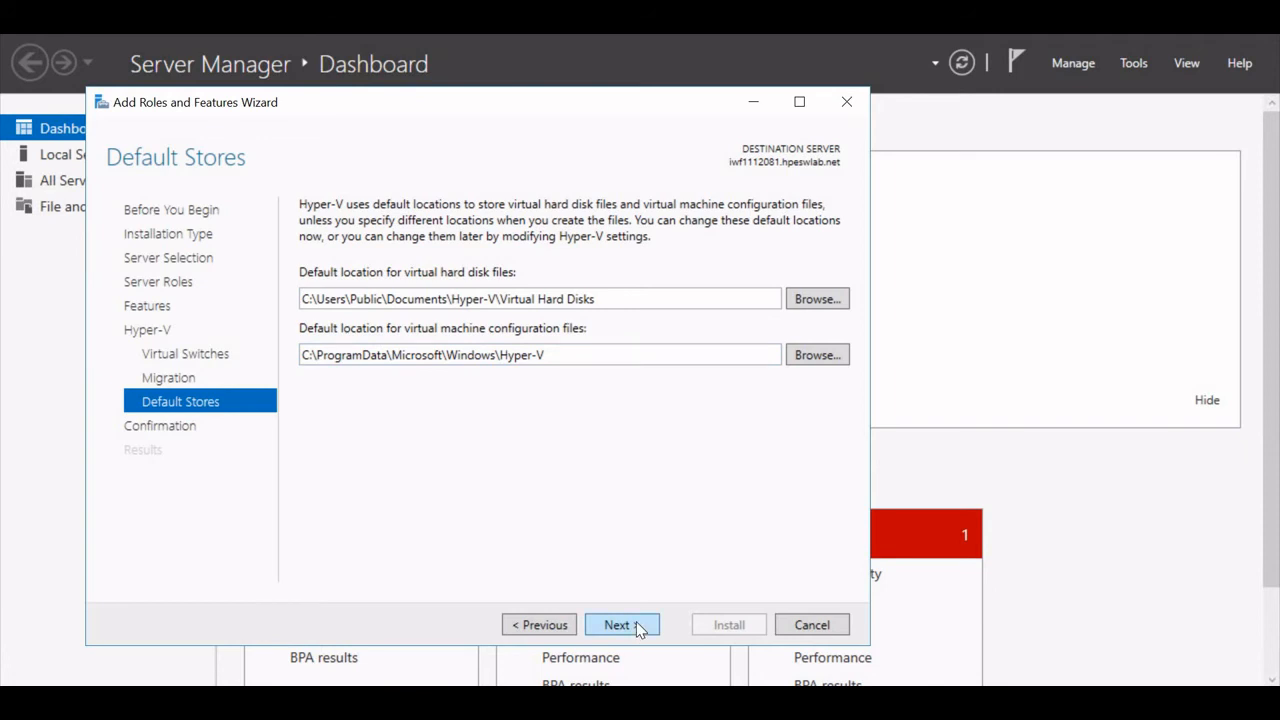
Step: Keep the default storage locations and start installing Hyper-V with its tools
click(616, 624)
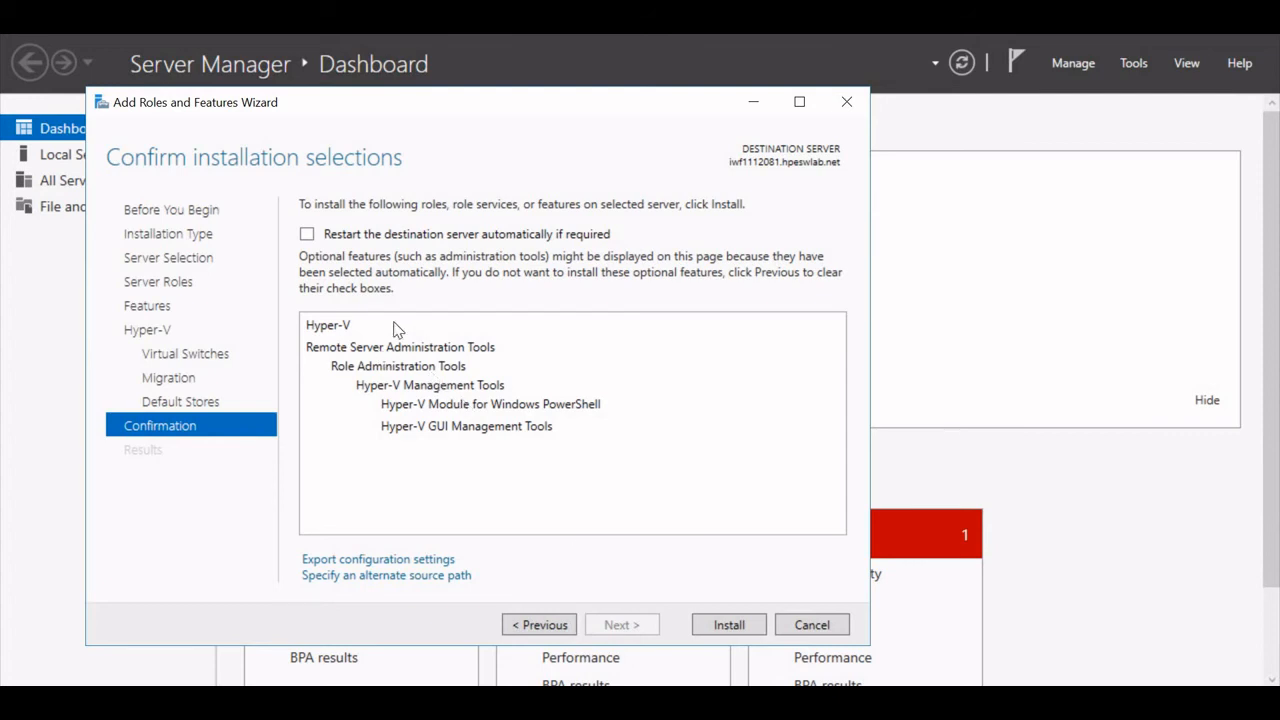
mouse_move(503, 323)
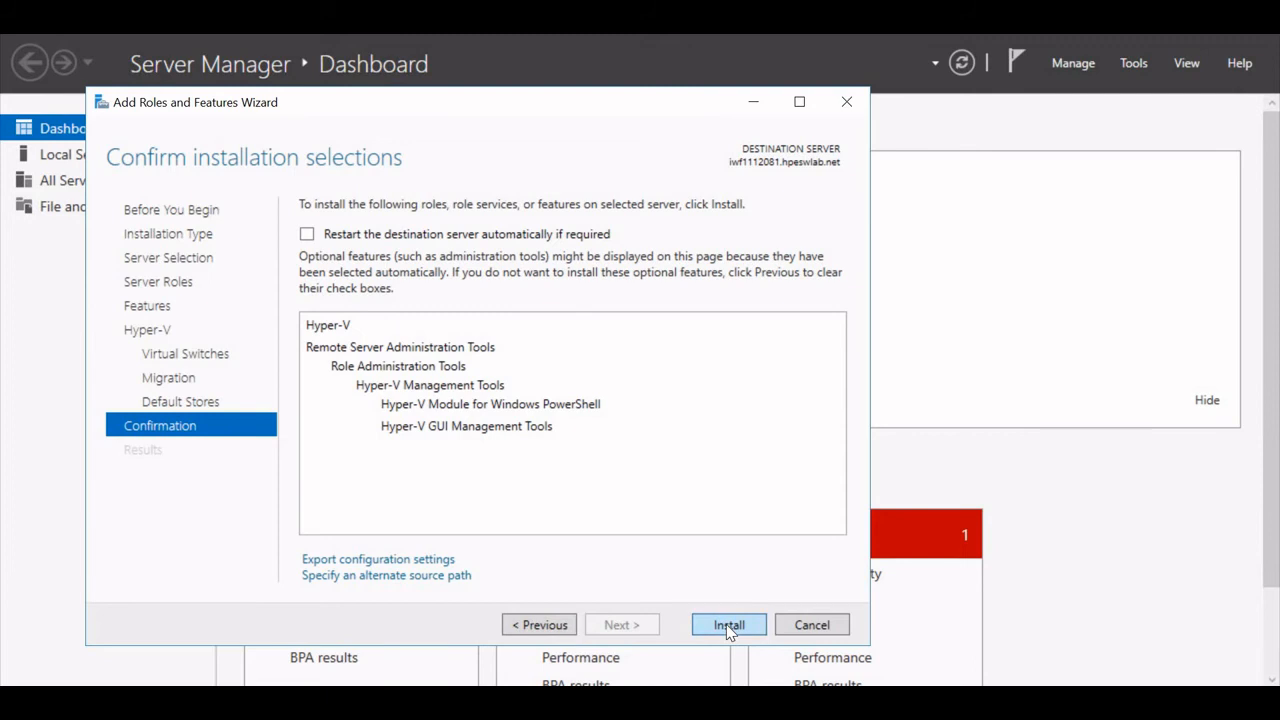
click(729, 624)
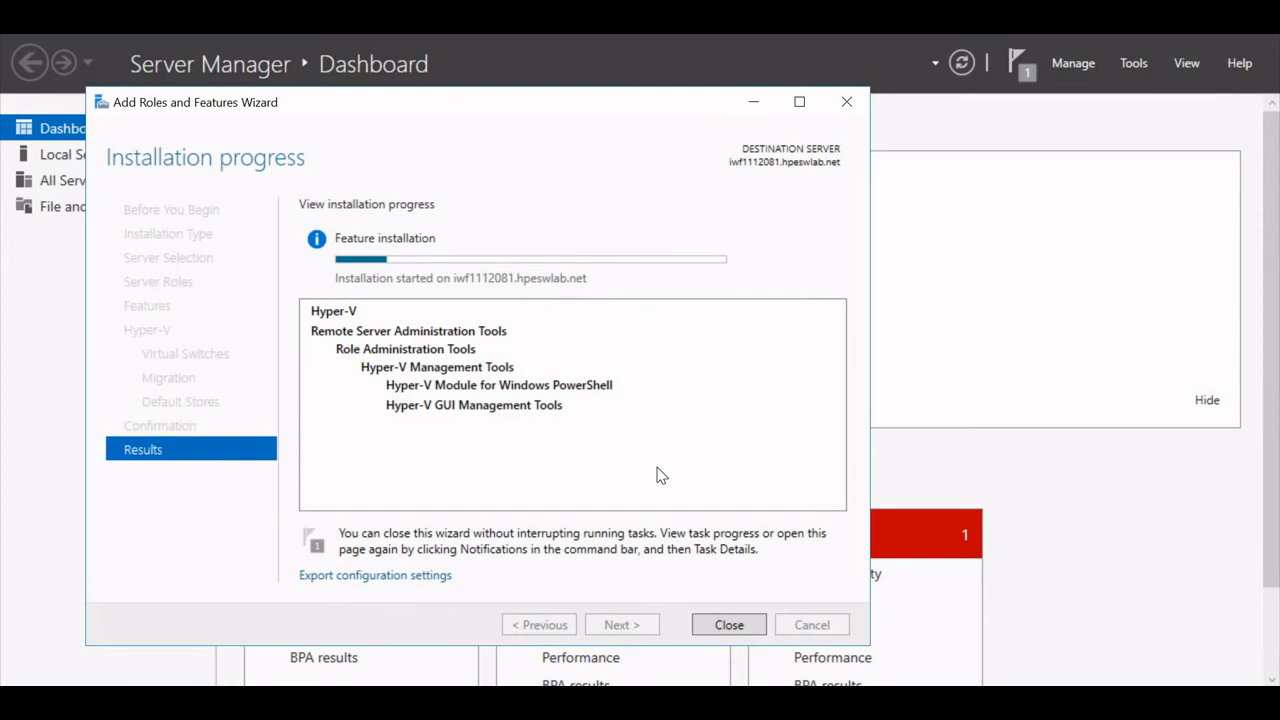
mouse_move(380, 464)
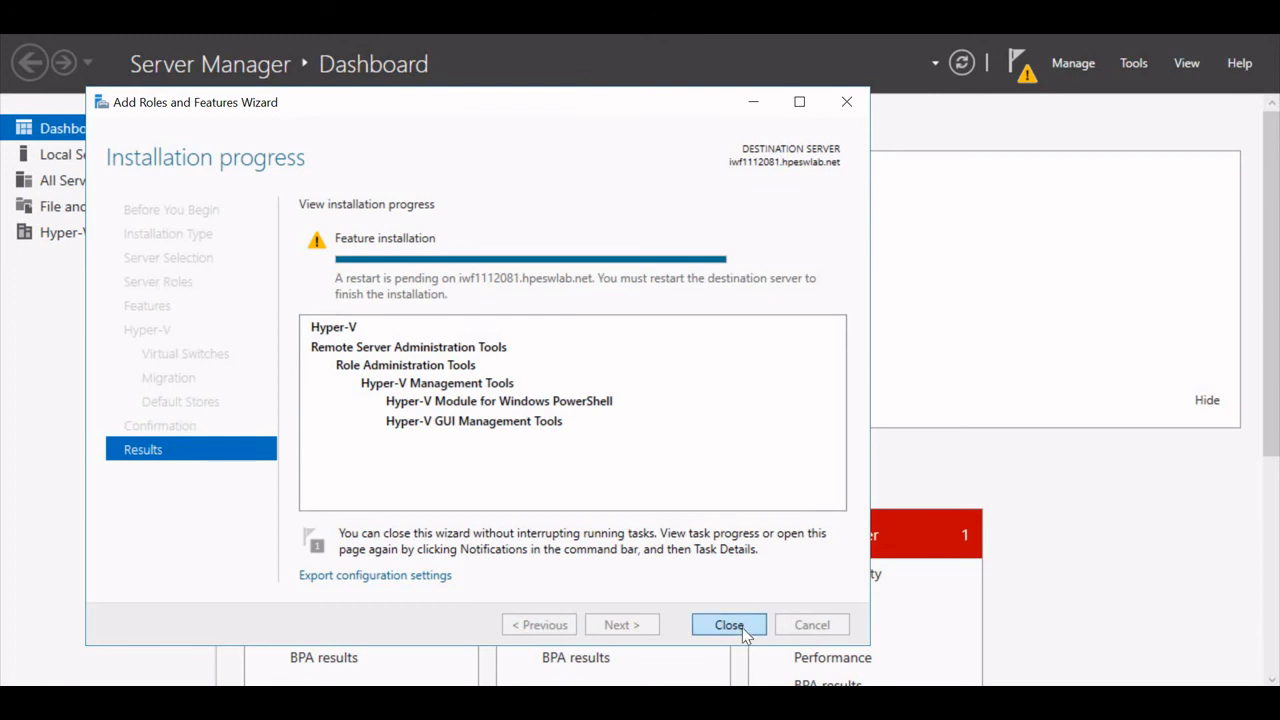
Step: Close the finished wizard and view the Hyper-V page showing restart pending
click(729, 624)
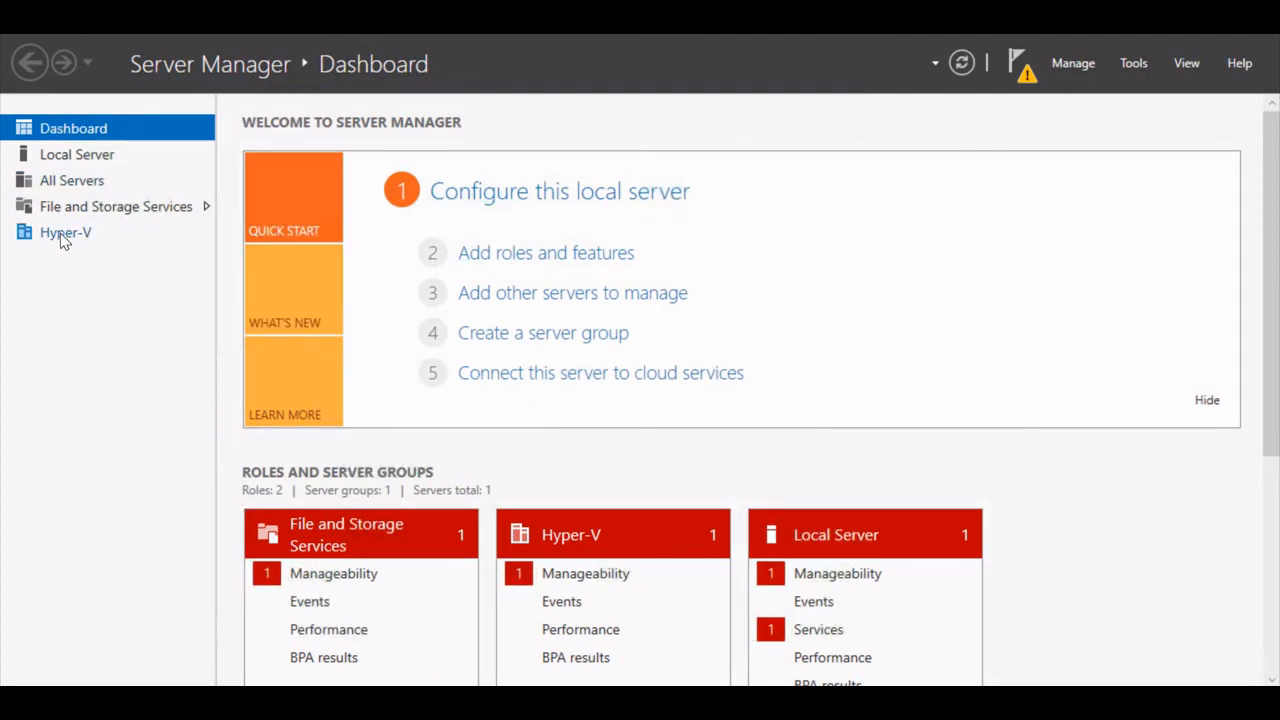
click(65, 232)
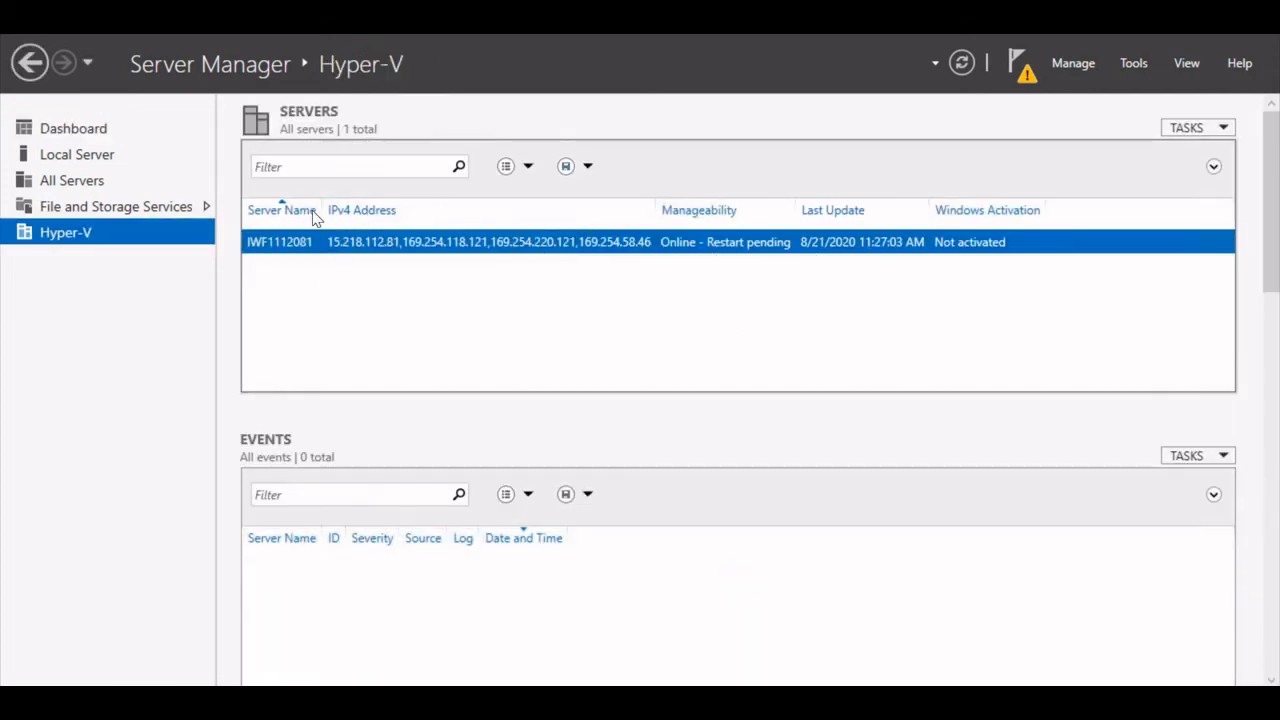
mouse_move(757, 294)
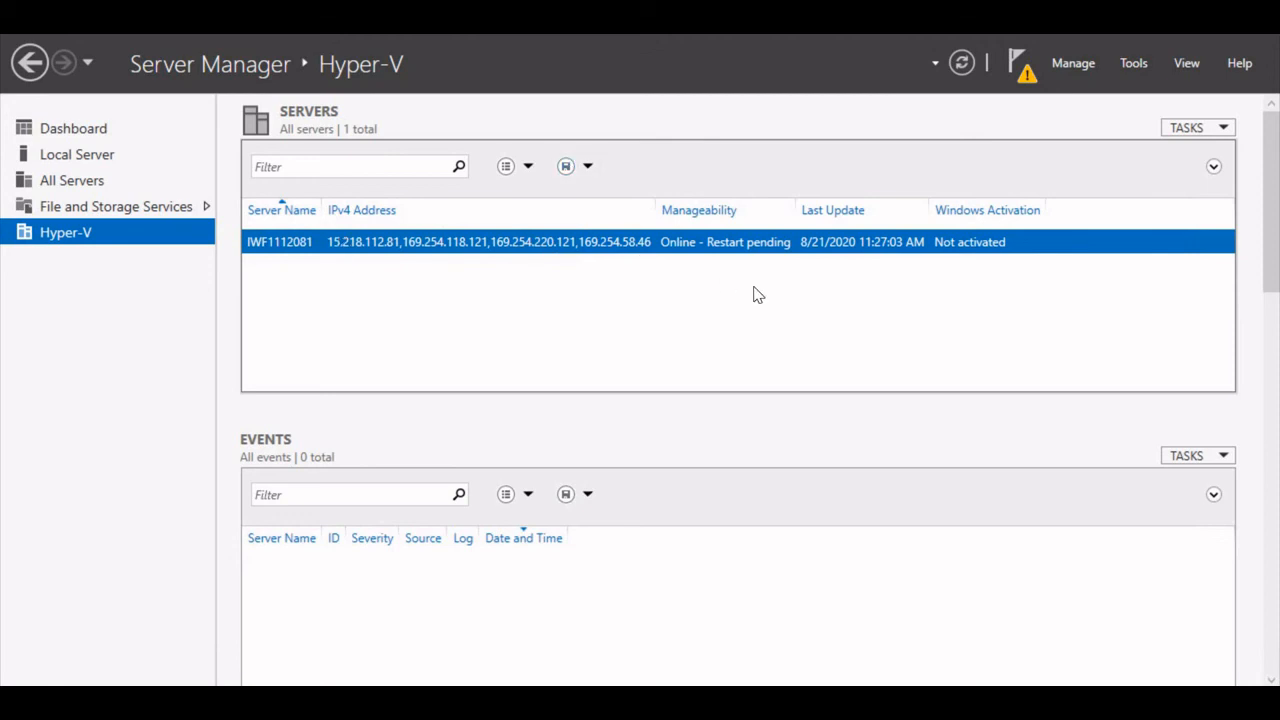
mouse_move(754, 259)
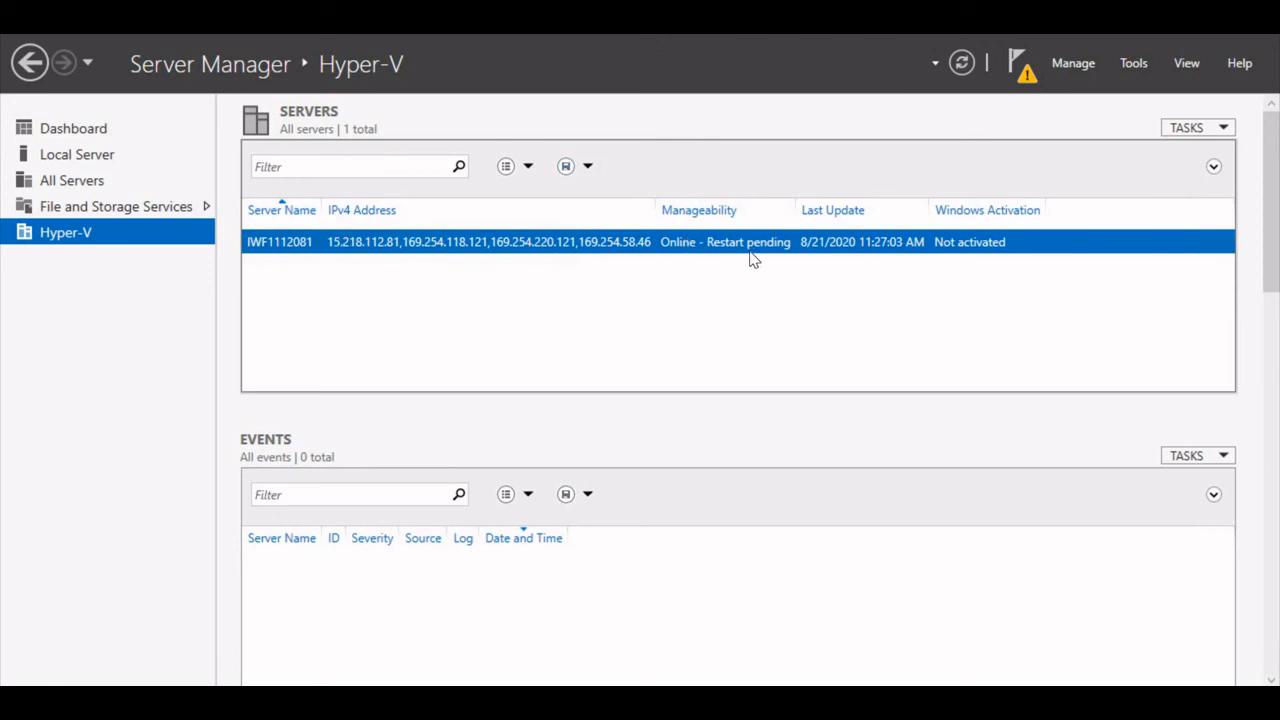
mouse_move(795, 267)
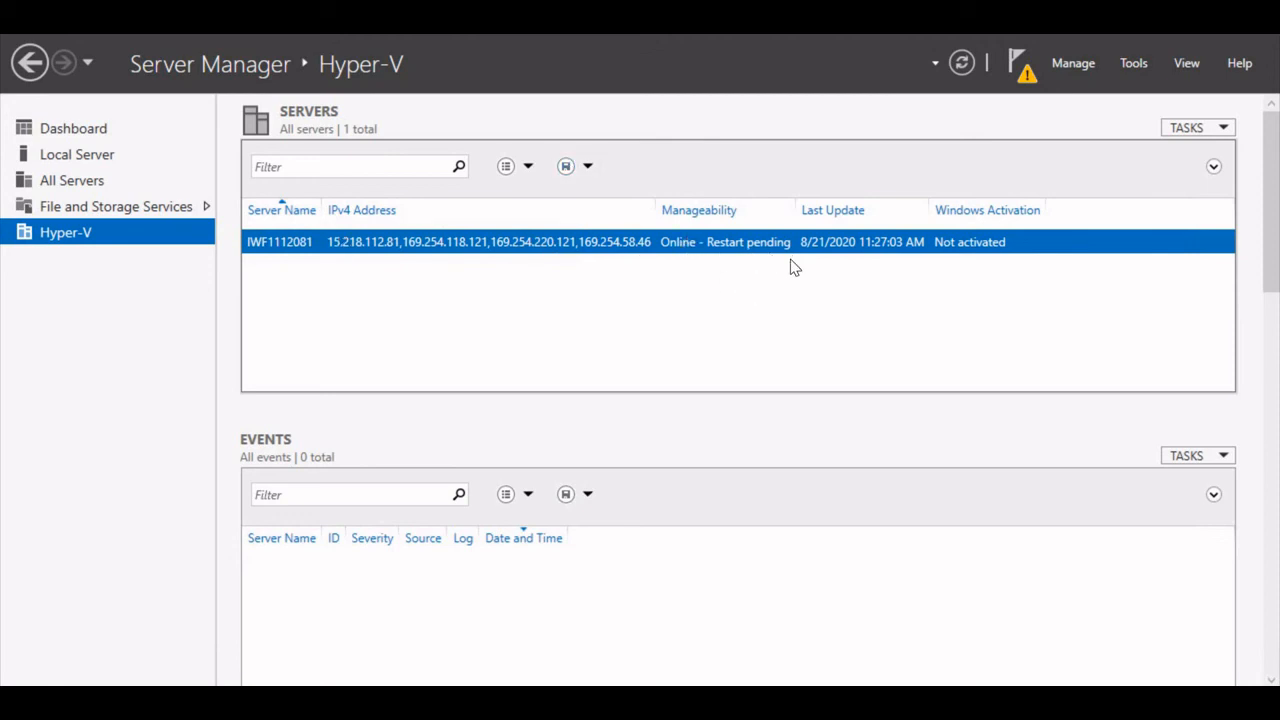